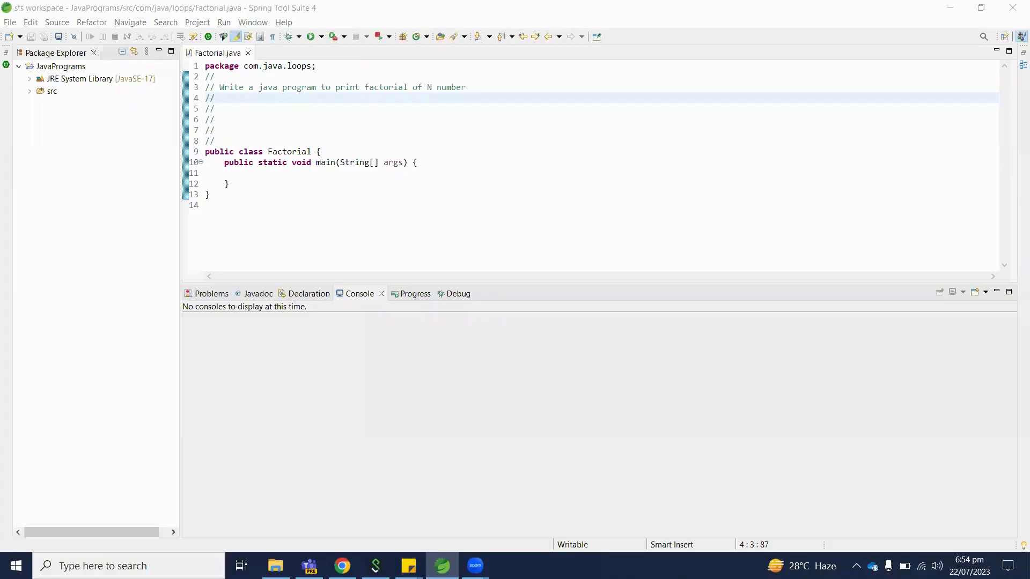
mouse_move(487, 223)
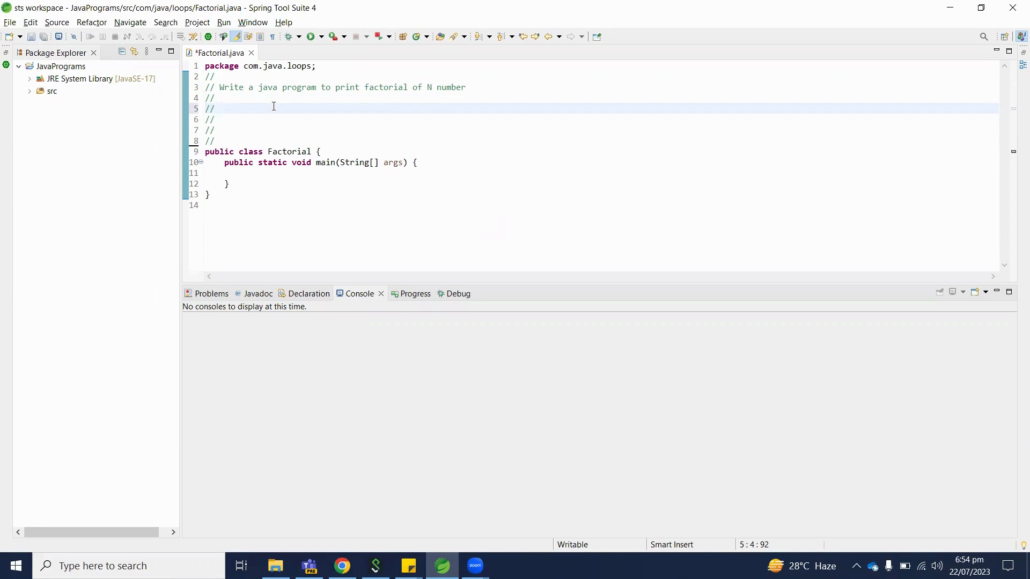
Step: Write the comment n! = 1 * 2 * 3 * .... * n on line 5
click(220, 107)
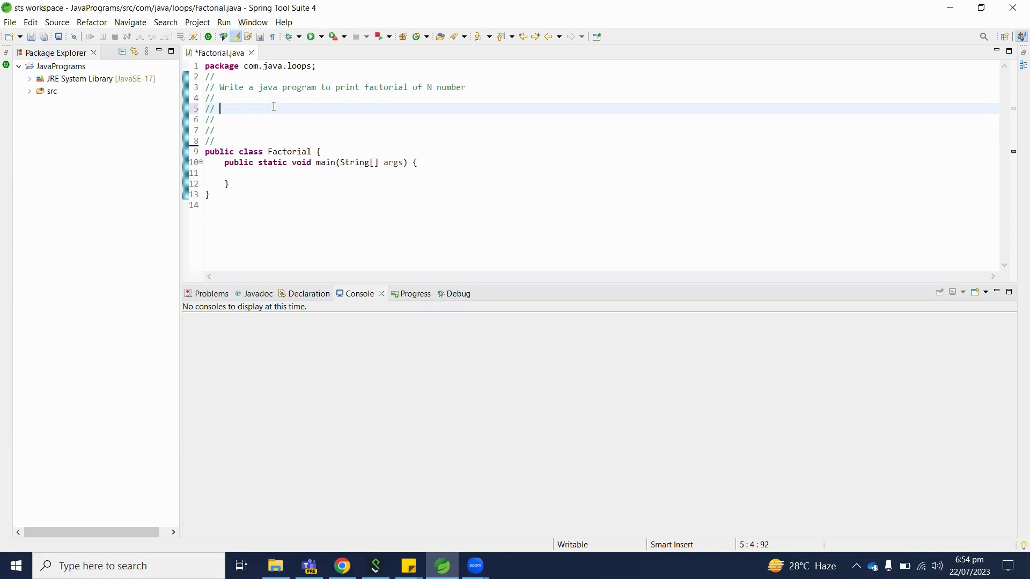
text(n!)
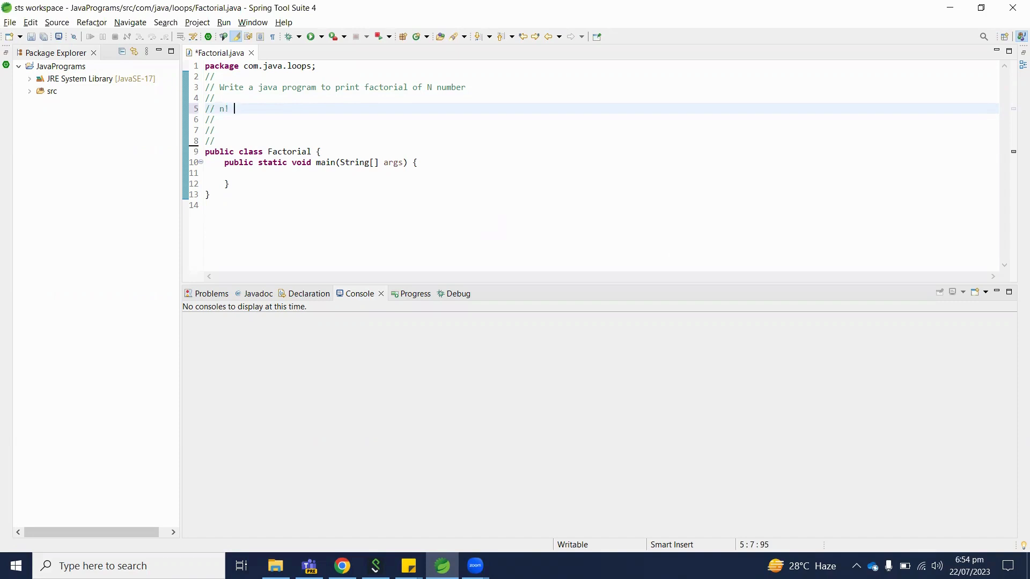
text(= 1)
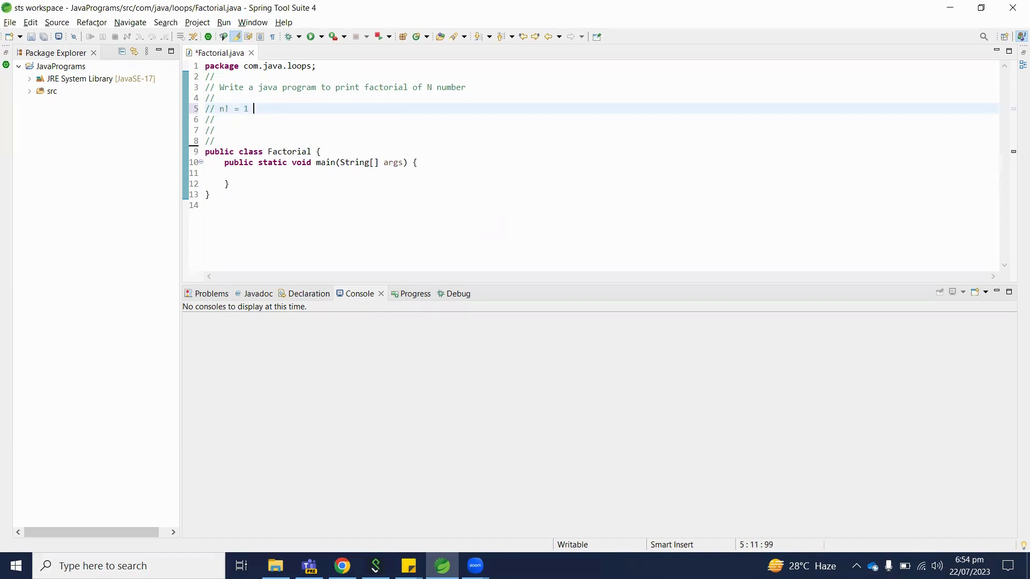
text(* 2 * 3 *)
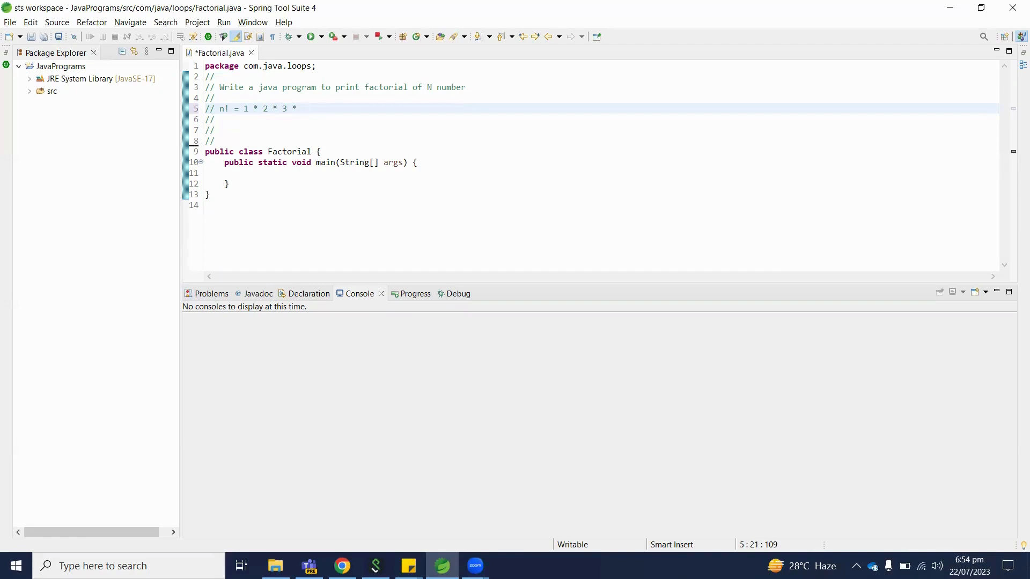
text(.... * n)
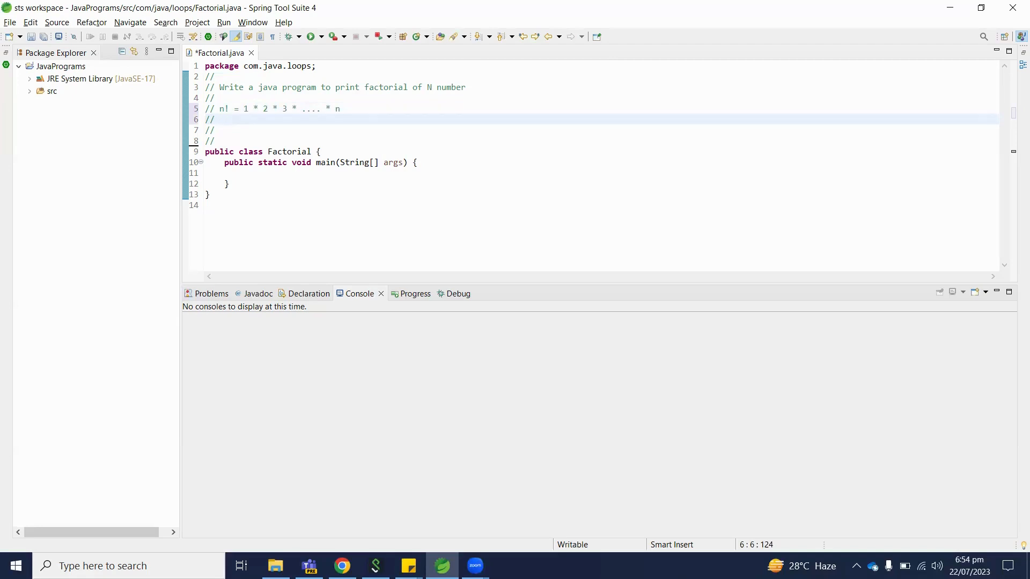
Step: Add the example comment 3! = 1 * 2 * 3 = 6 on line 6
text(3!)
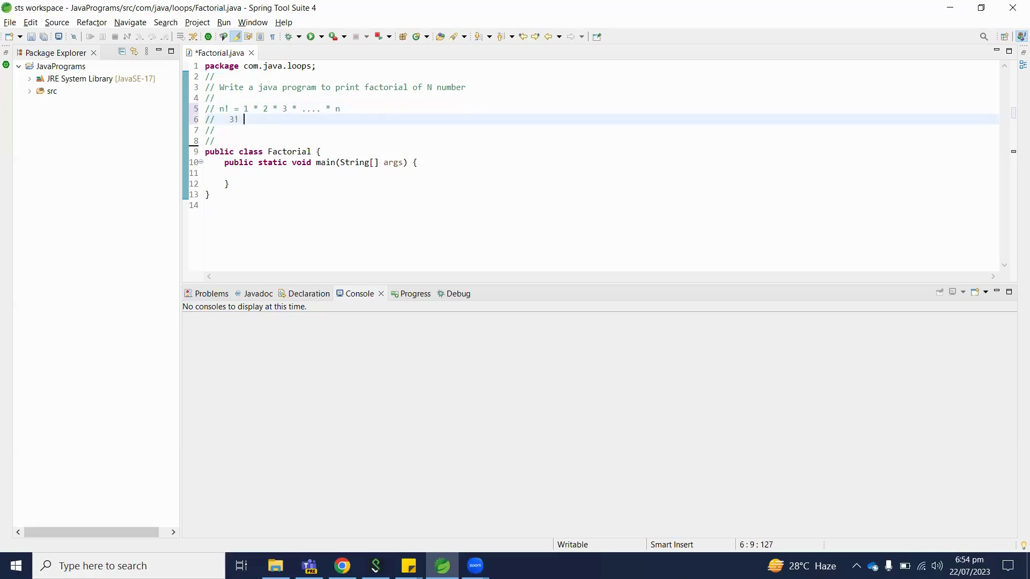
text(= 1 * 2 *)
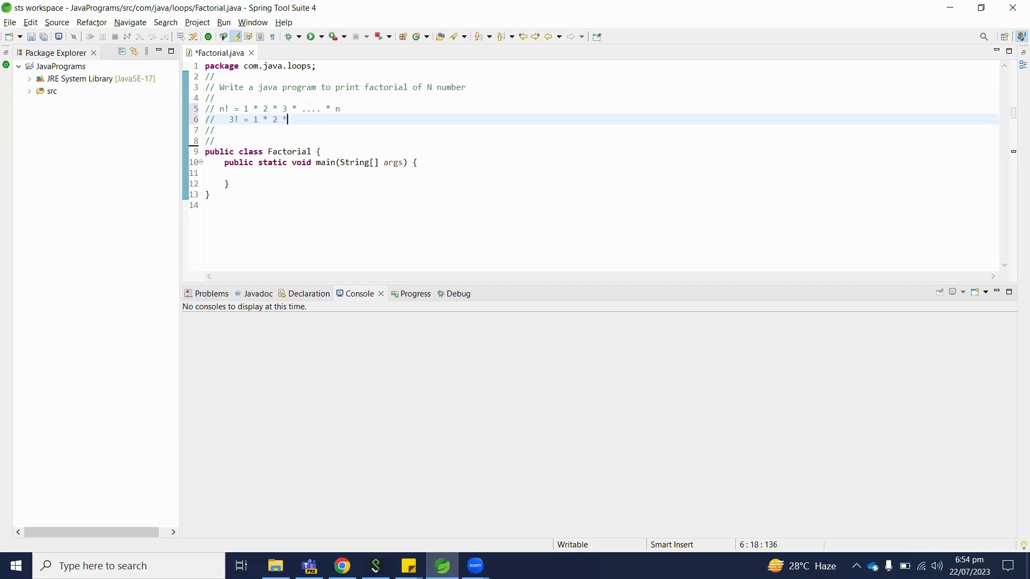
text(3 =)
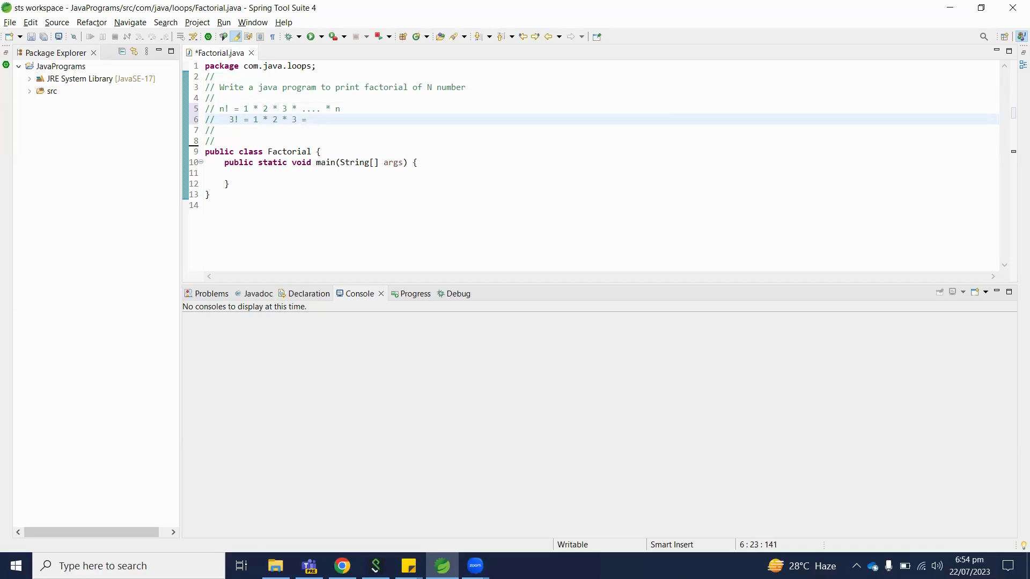
text(6)
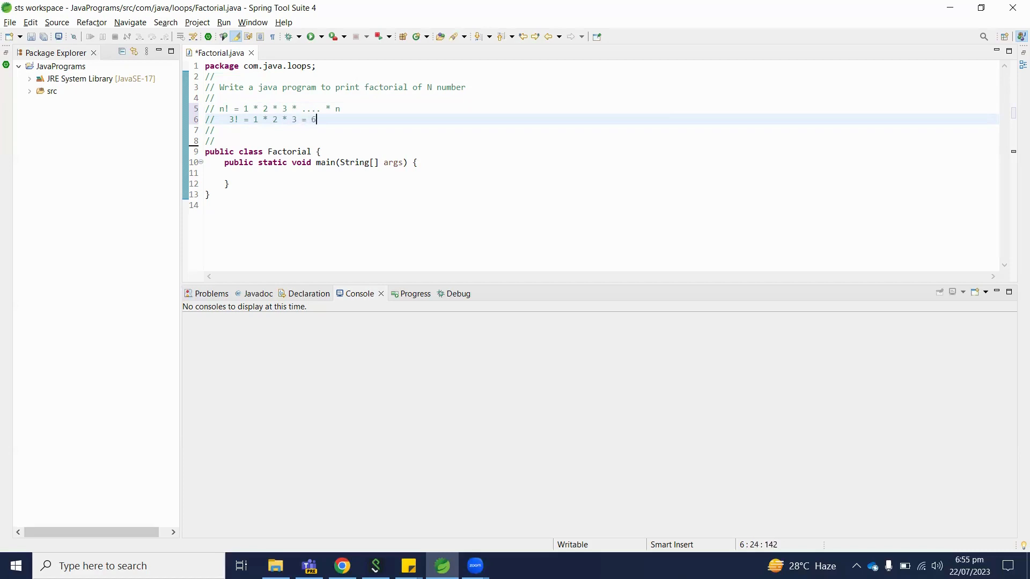
Step: Save the file and declare int n = 10; inside main
click(264, 173)
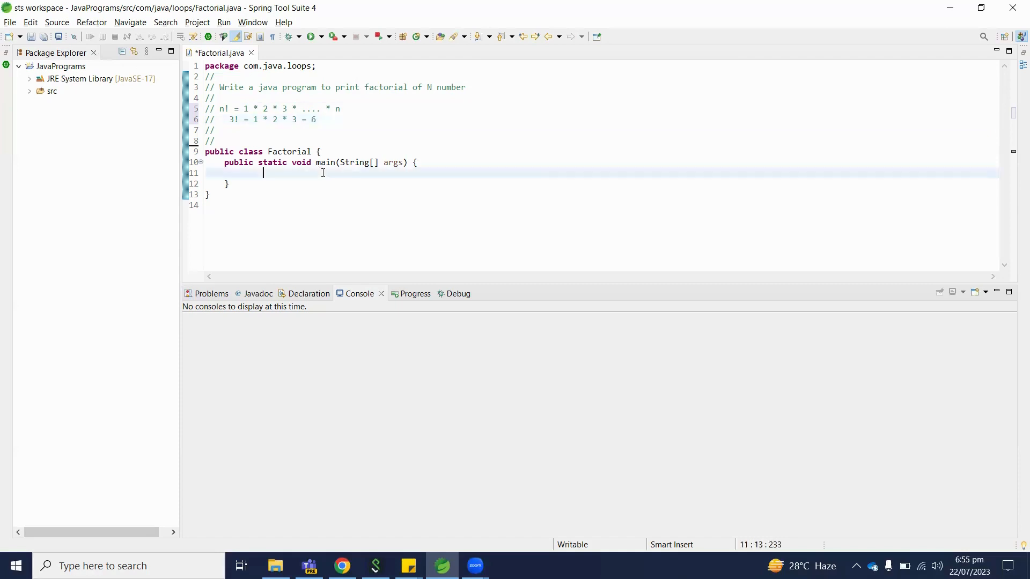
key(ctrl+s)
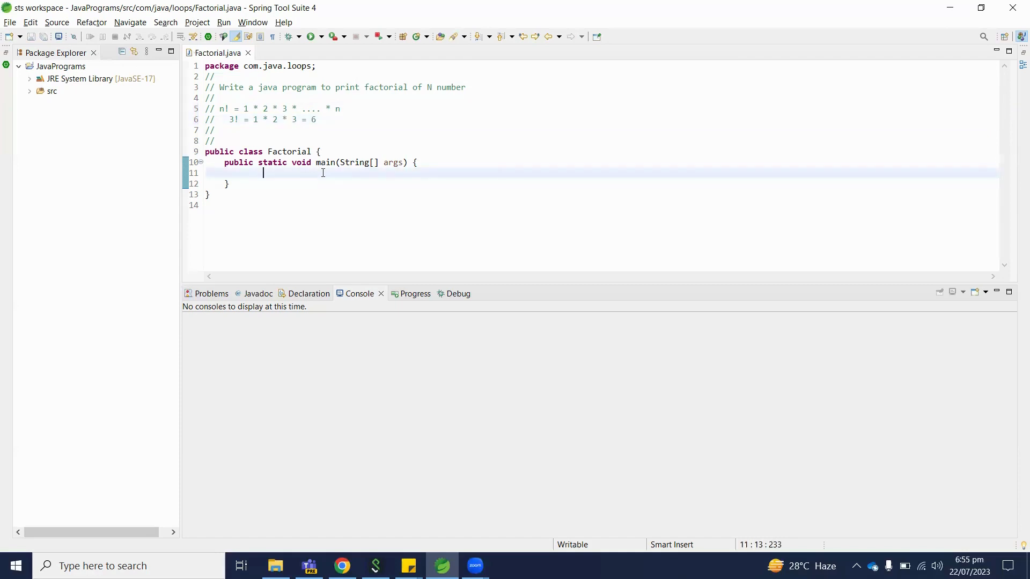
text(int)
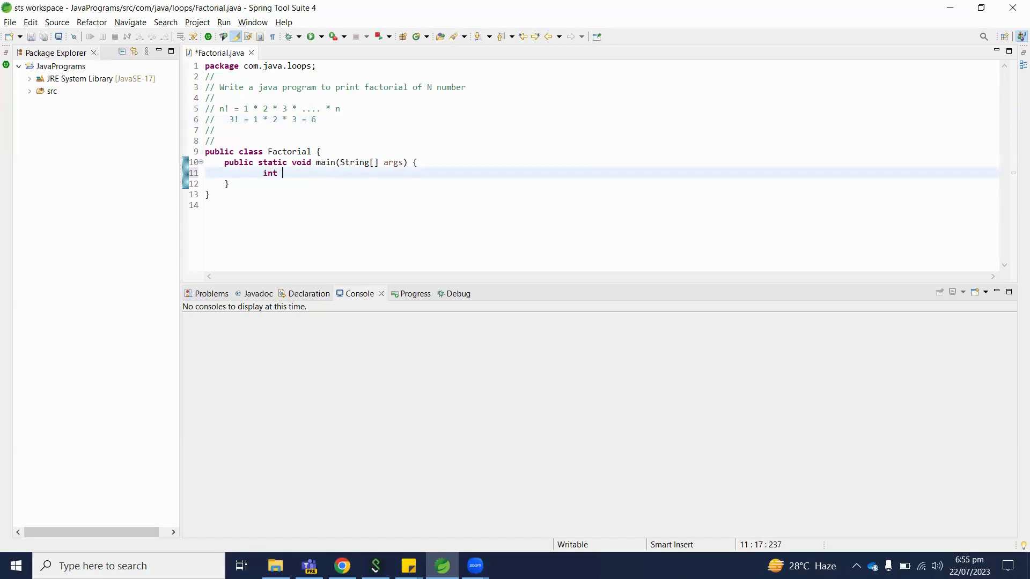
text(n =)
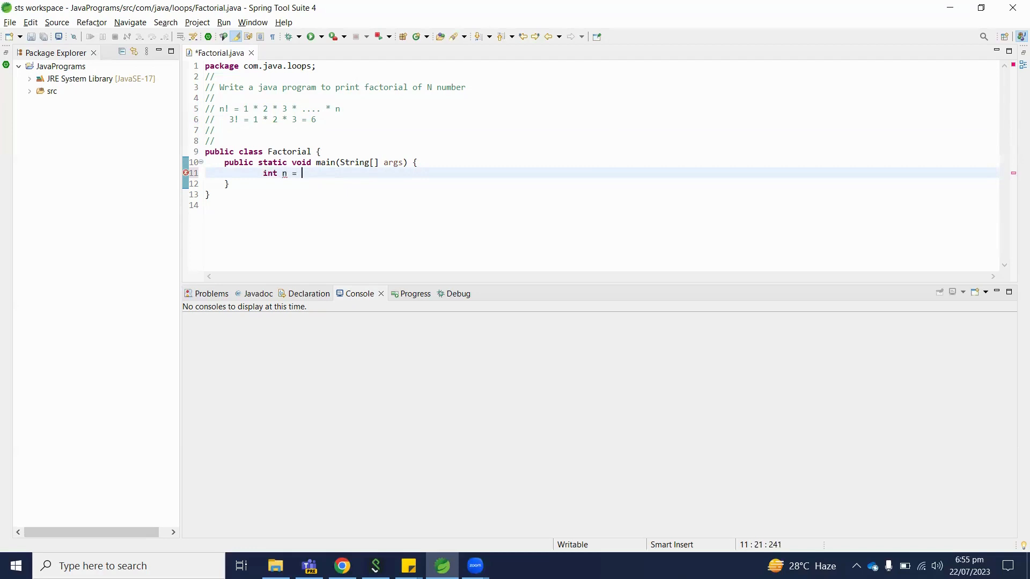
text(10;)
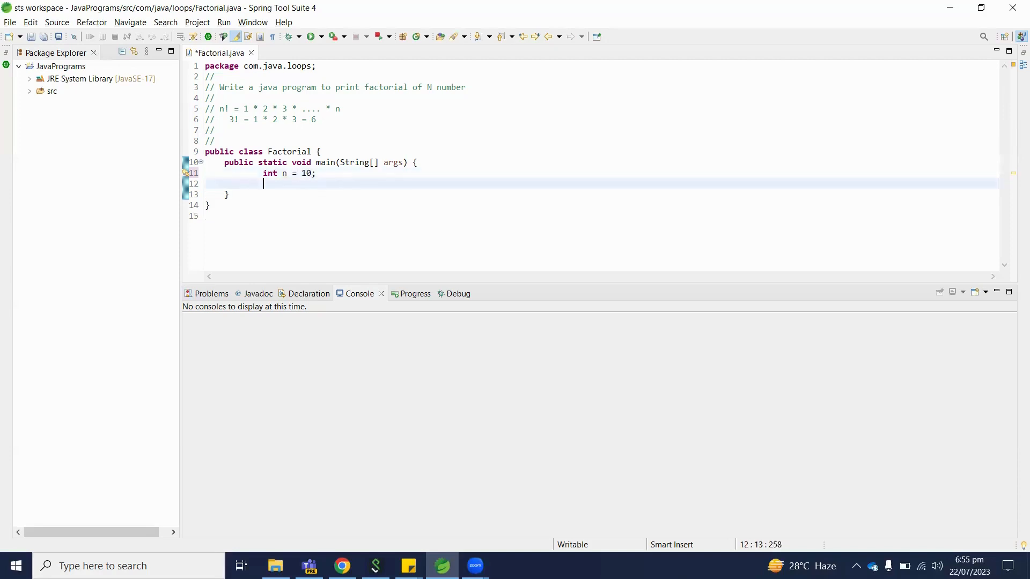
Step: Declare long fact = 1; and start a new line below it
text(long)
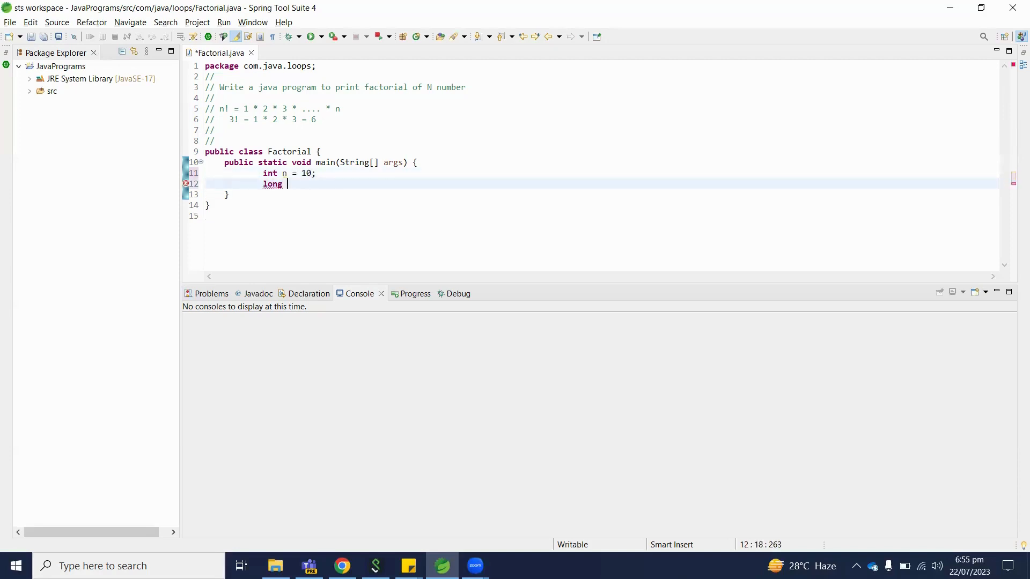
text(fact =)
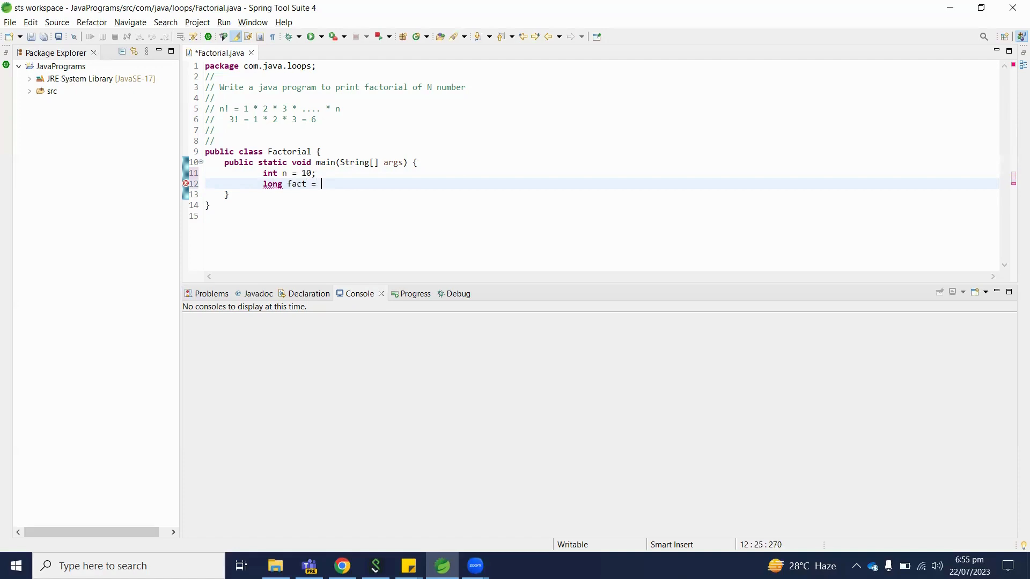
text(1;)
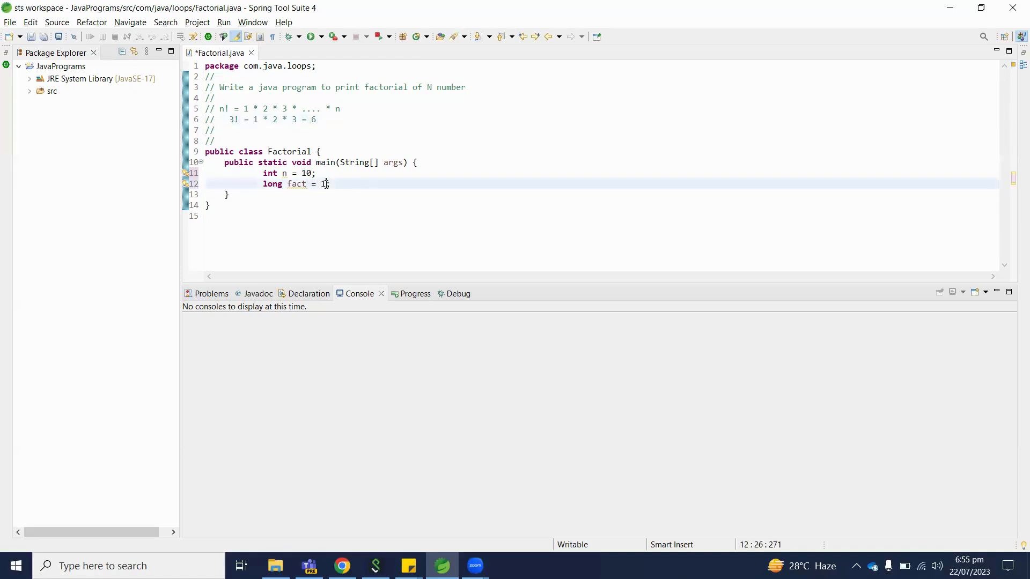
key(Return)
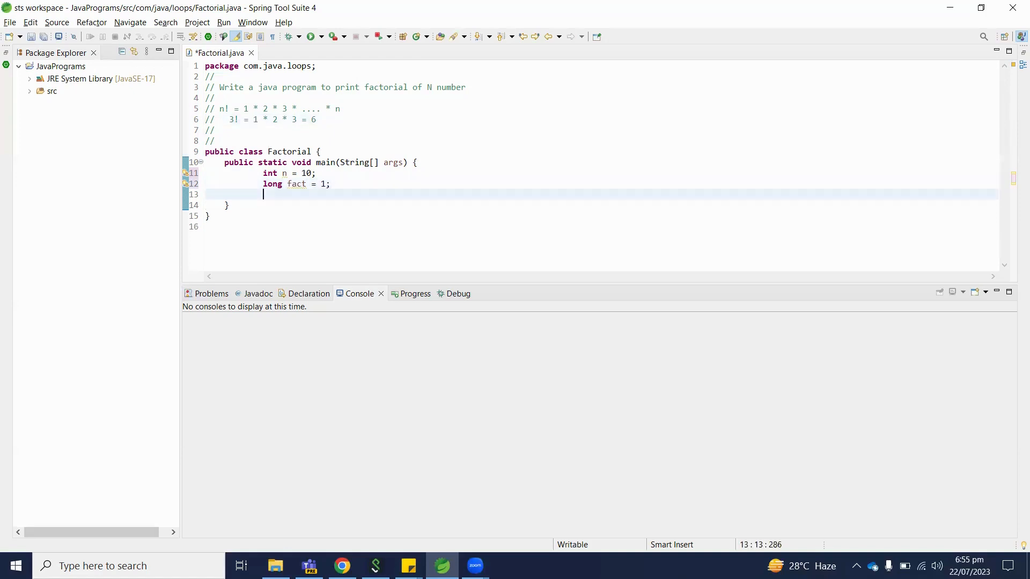
Step: Write for (int i = 1; i<=n; i++) { fact *=i; } in main
text(for (int)
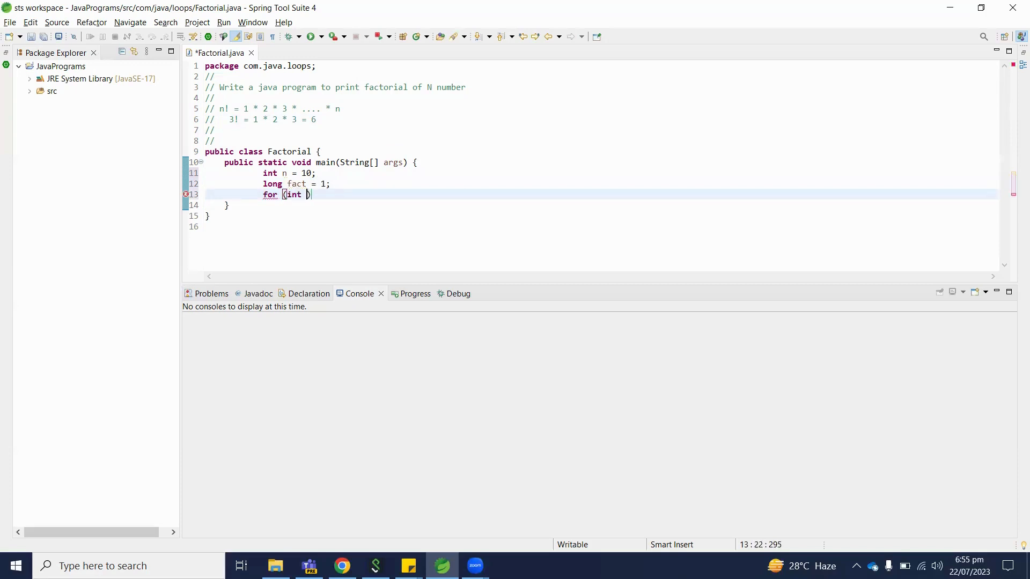
text(i = 1; i<=n;)
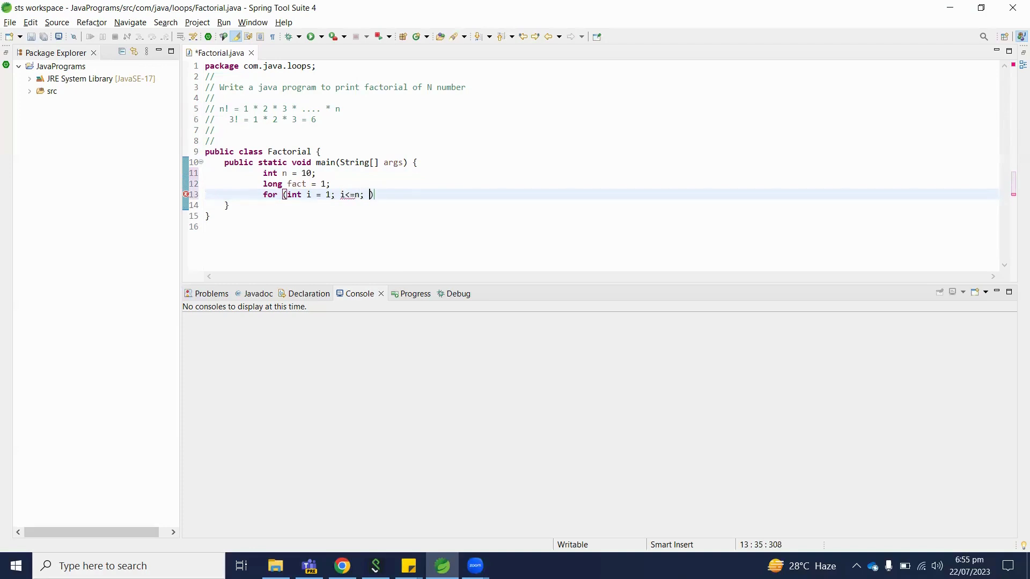
text(i=)
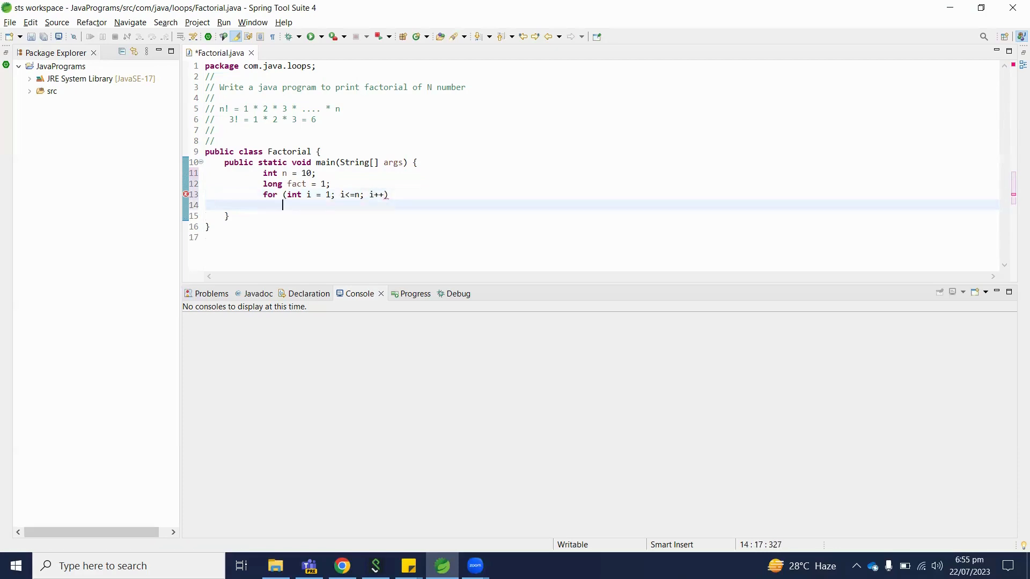
text({)
text(fact *)
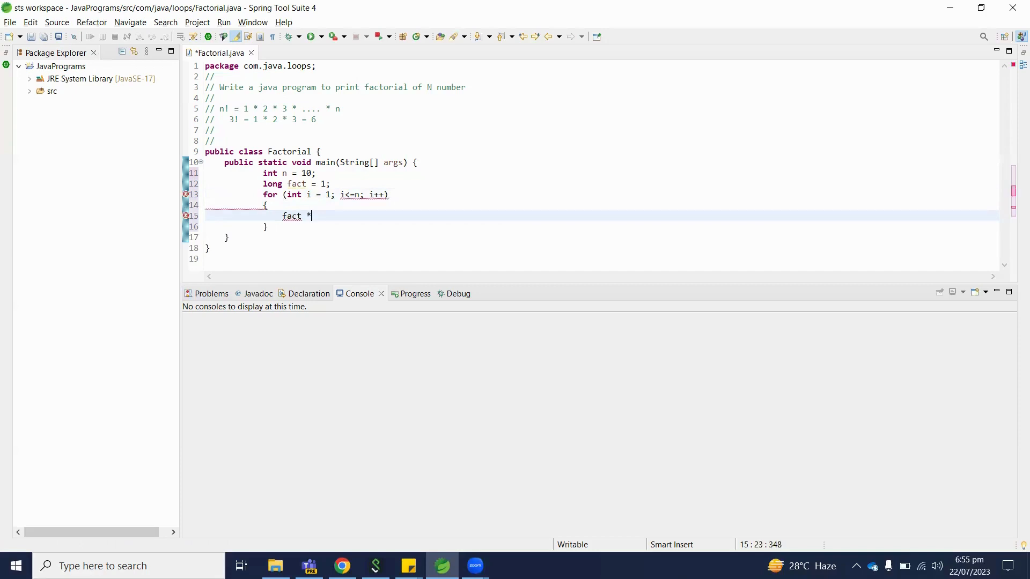
text(=i;)
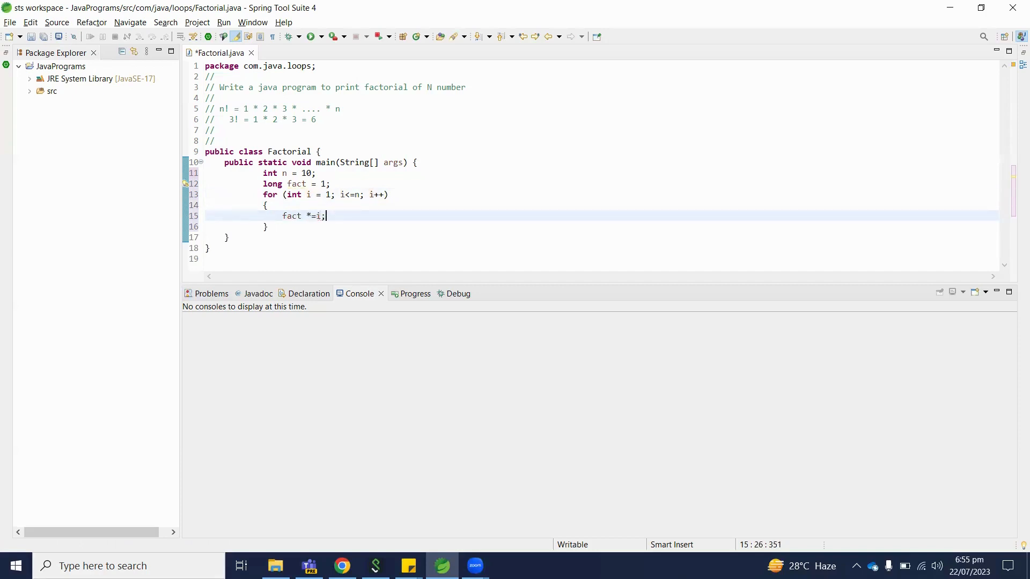
Step: Add the comment // fact = fact * i; above fact *=i; and move past the loop
double_click(290, 216)
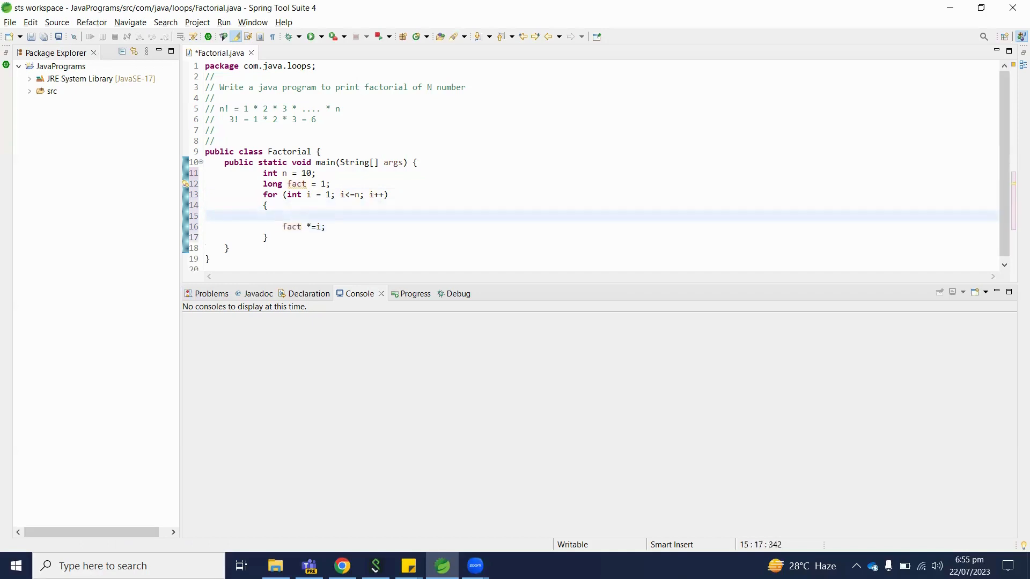
text(/)
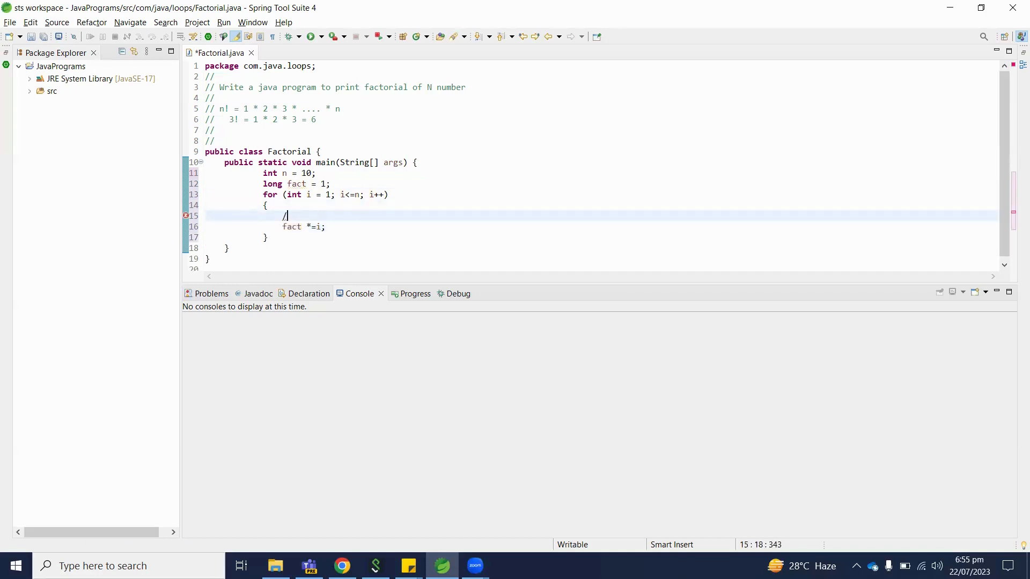
text(/ fact)
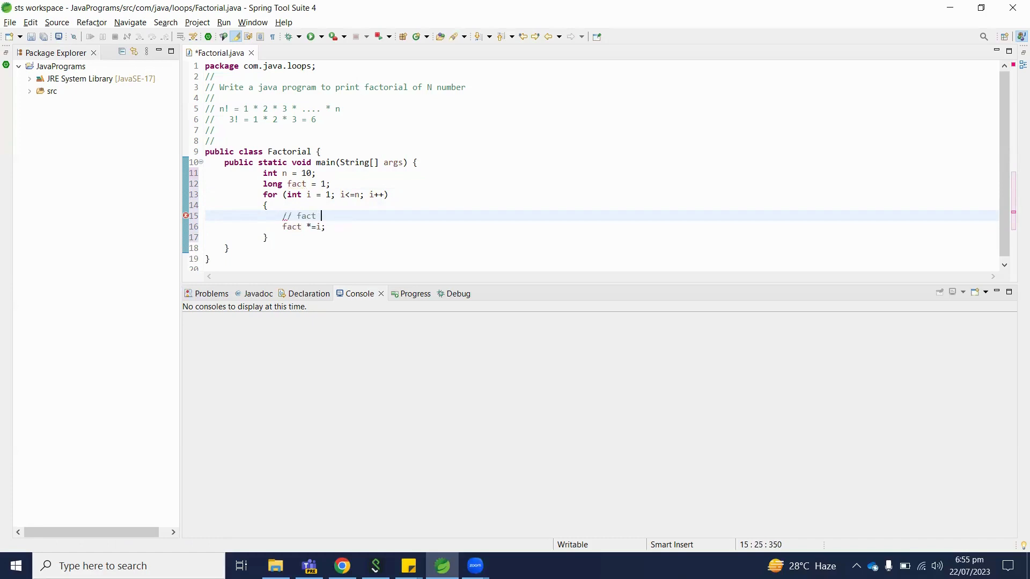
text(= fact * i;)
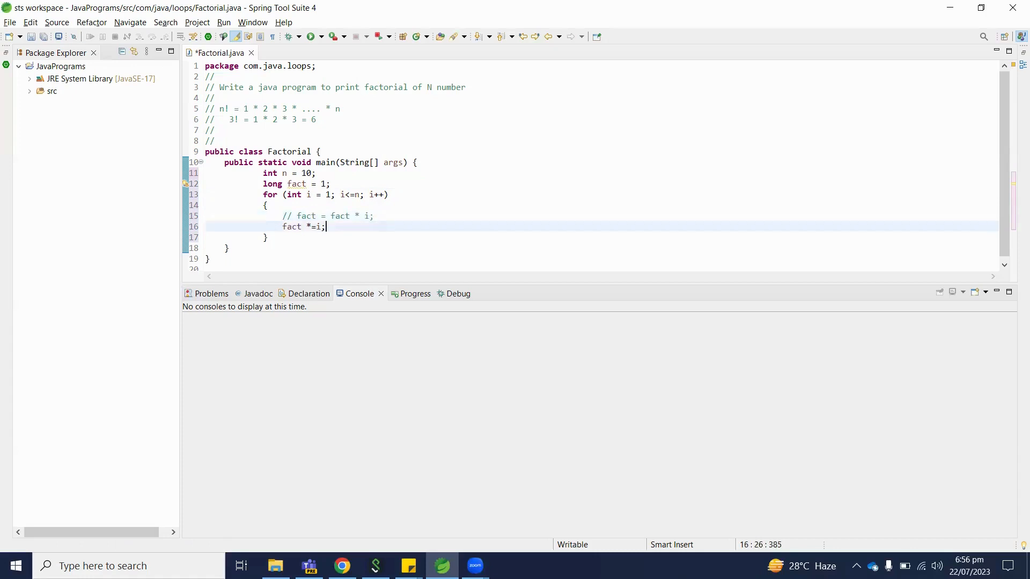
click(266, 237)
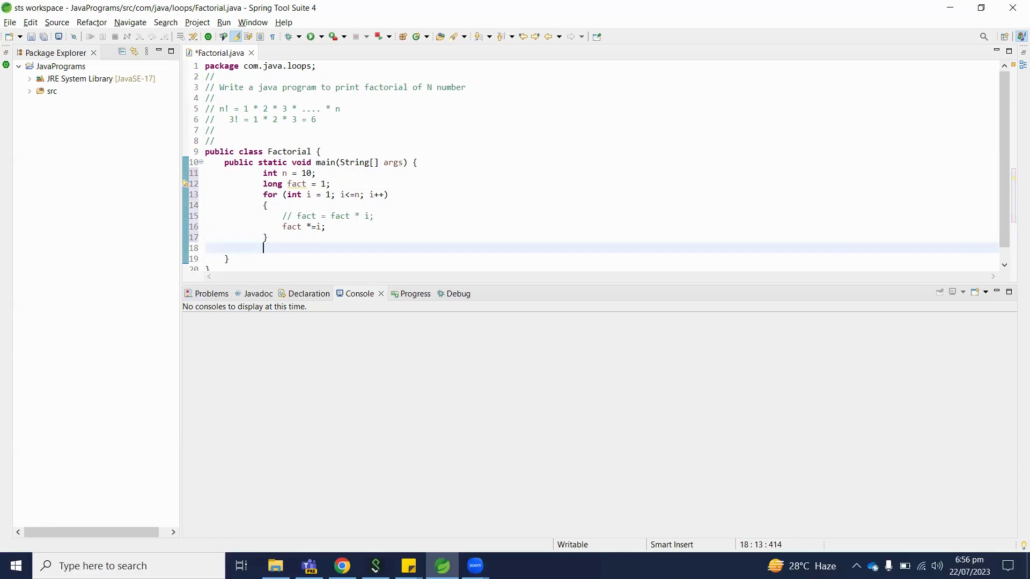
Step: Start a System.out.println call using content assist
text(System)
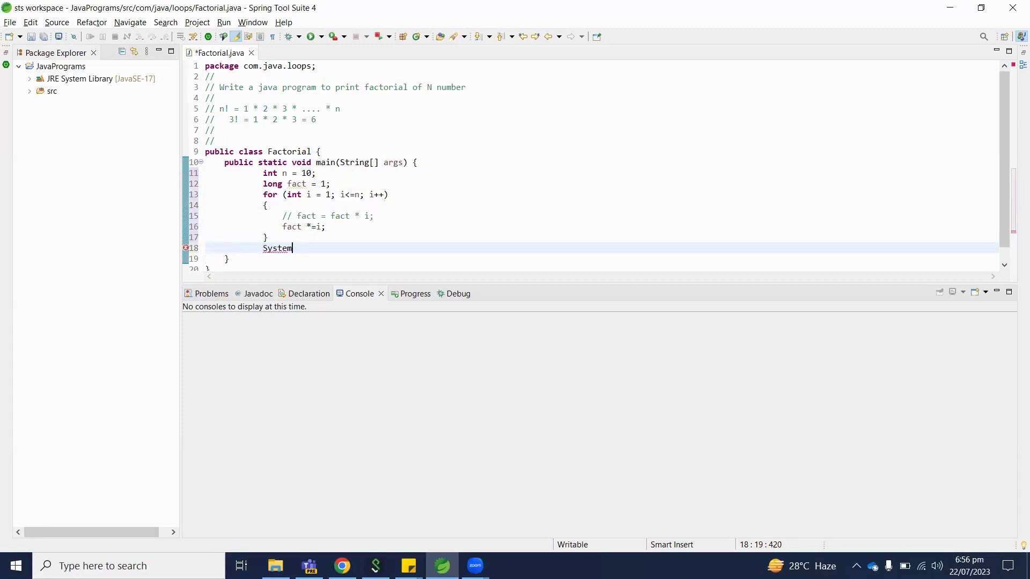
text(.out)
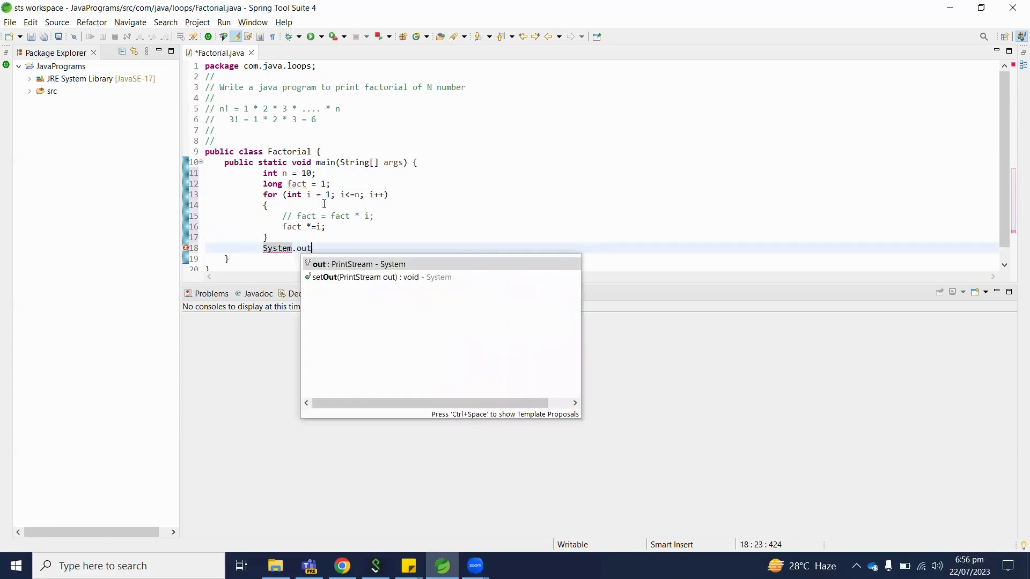
text(.println)
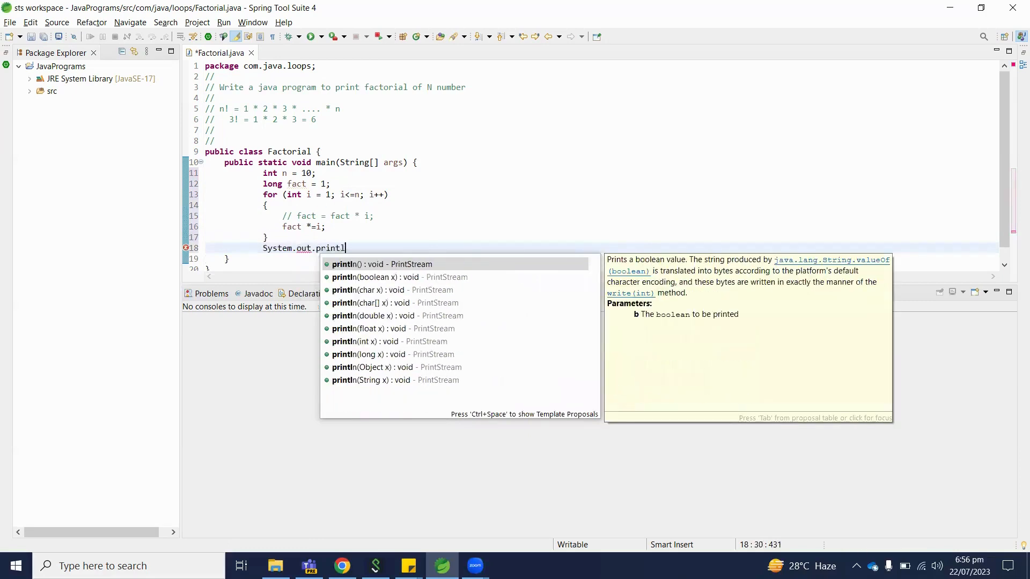
click(380, 264)
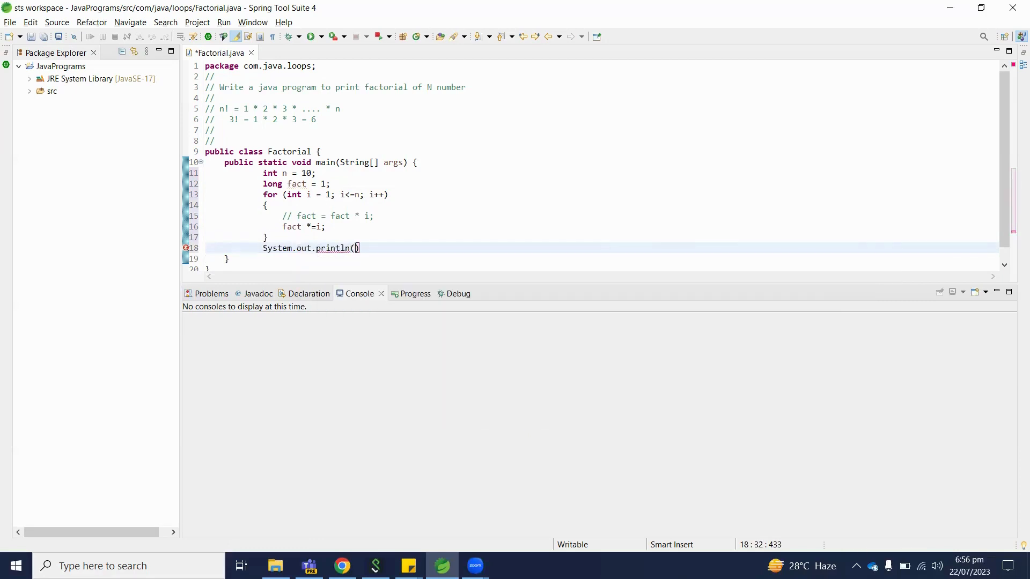
Step: Print "Factorial of number " + n + " is = " + fact and end the statement
text("Fact")
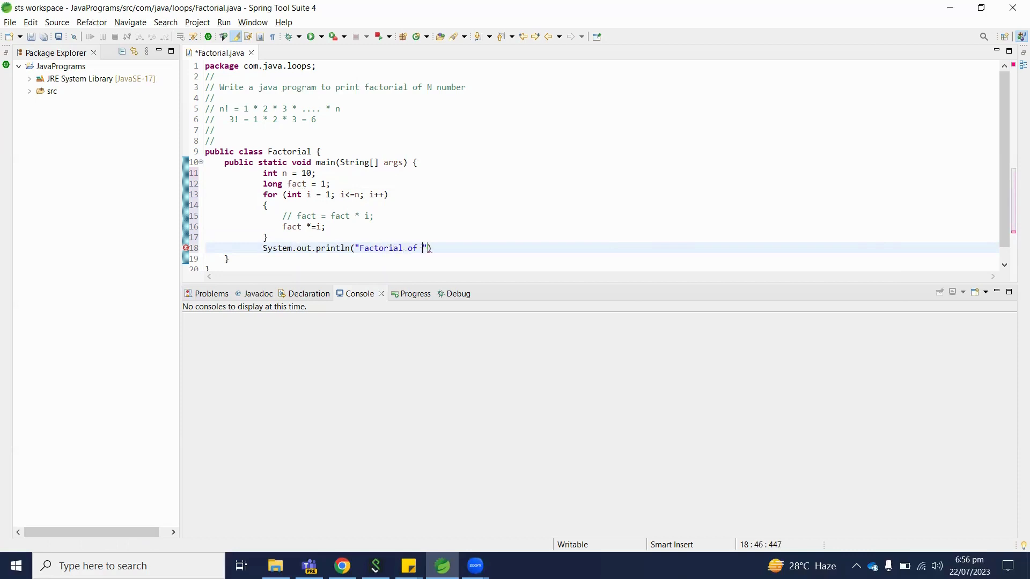
text(number "+n+" is)
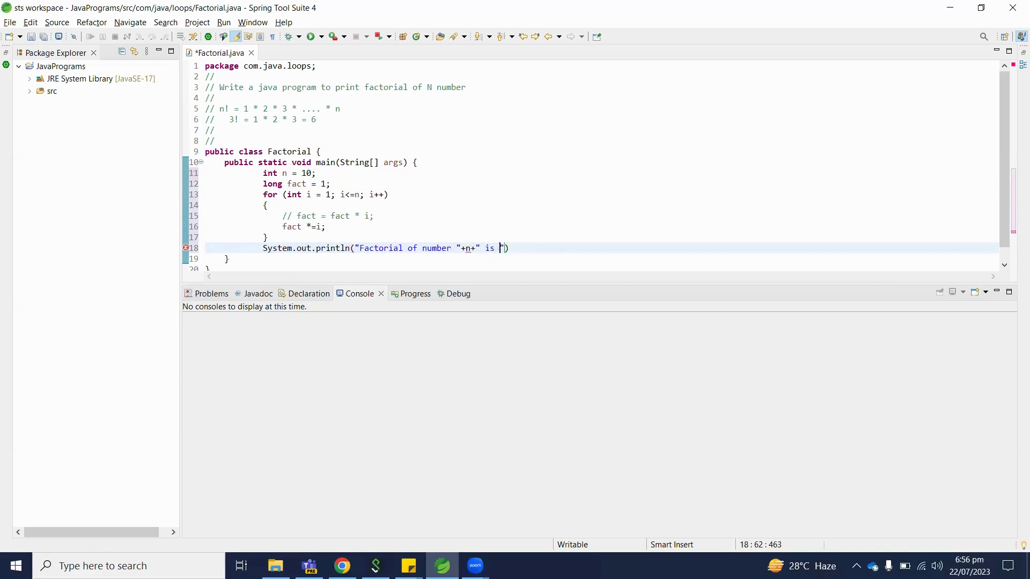
text(=)
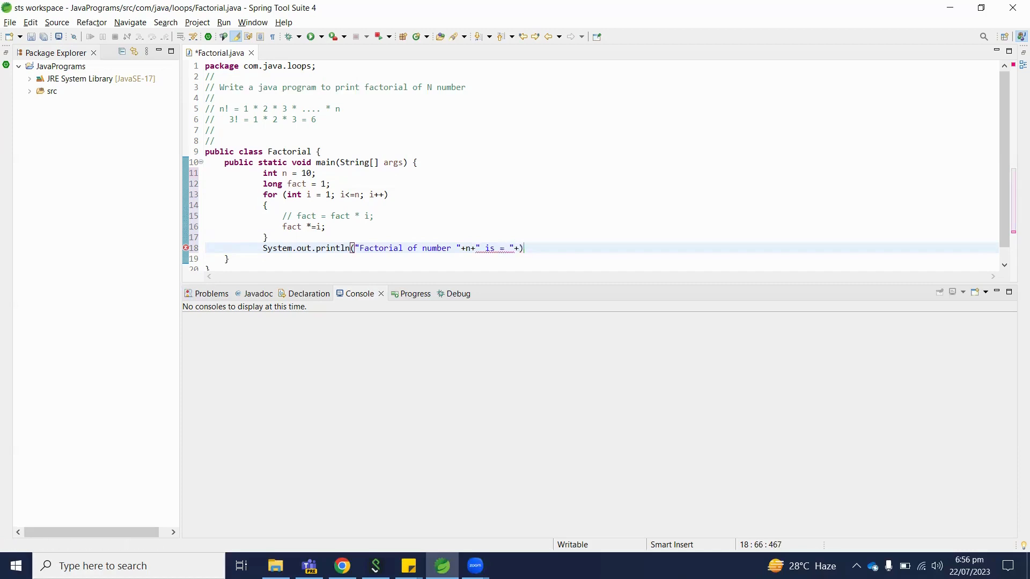
text(fact)
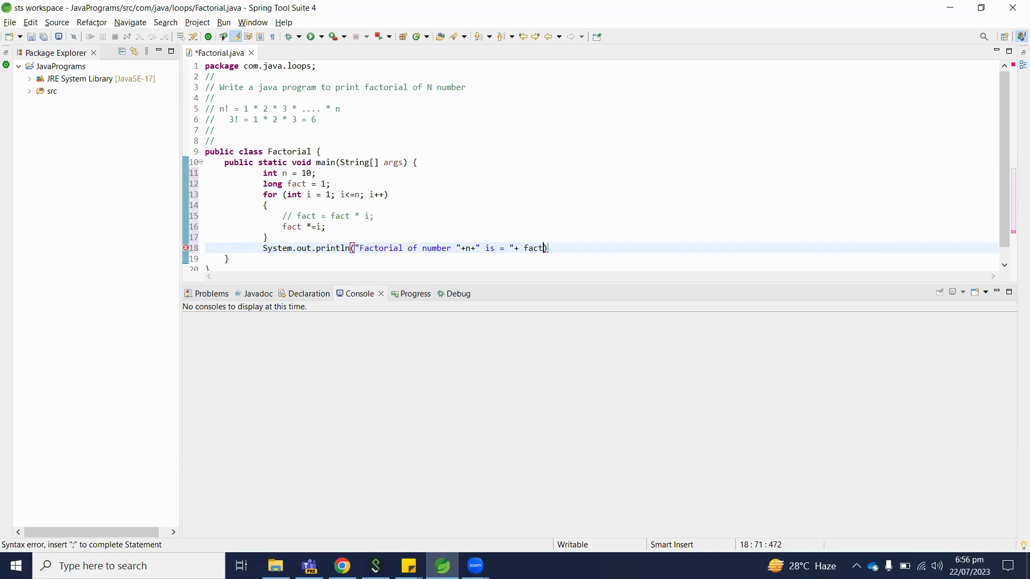
text(;)
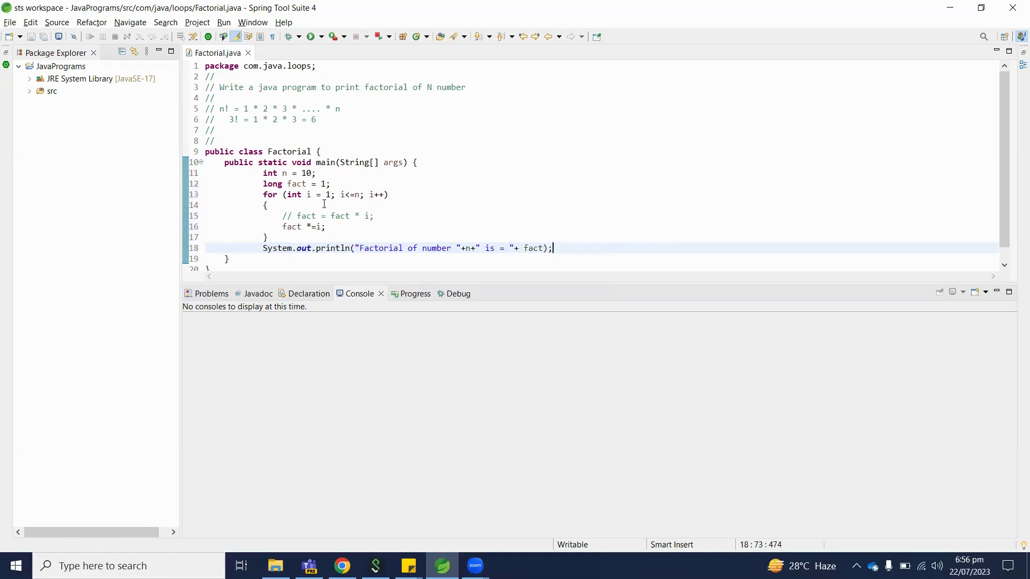
mouse_move(359, 204)
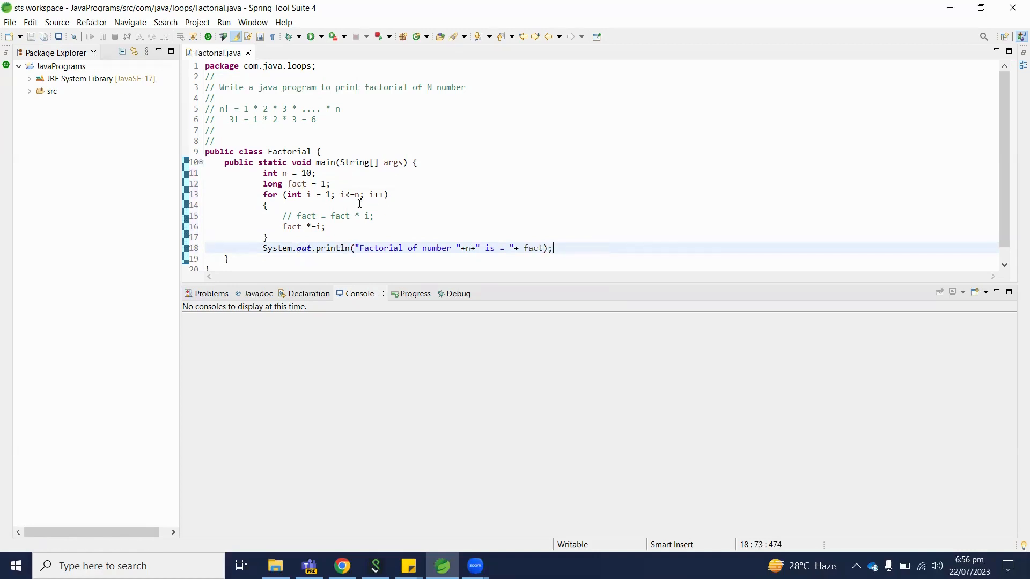
double_click(232, 119)
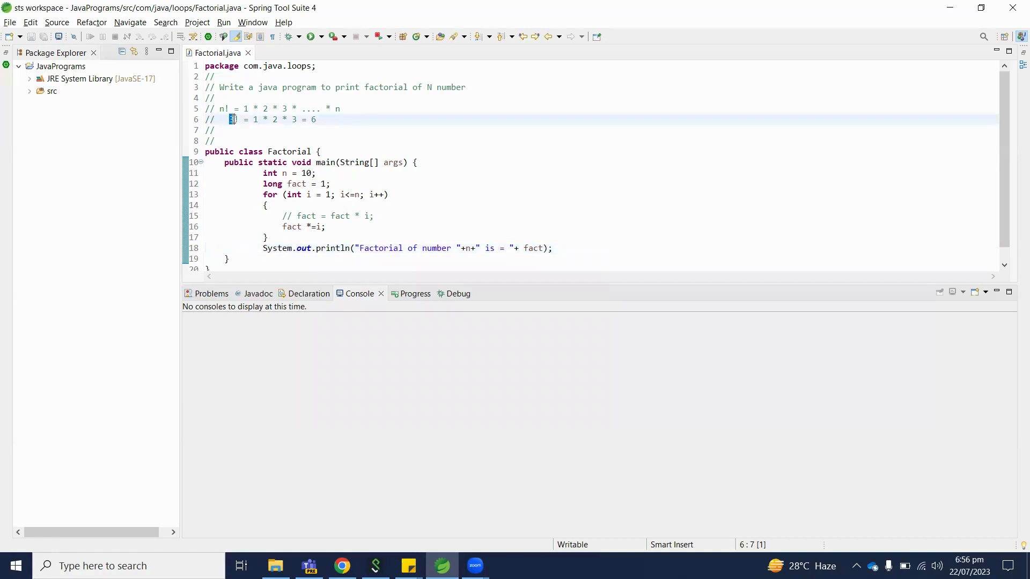
click(327, 194)
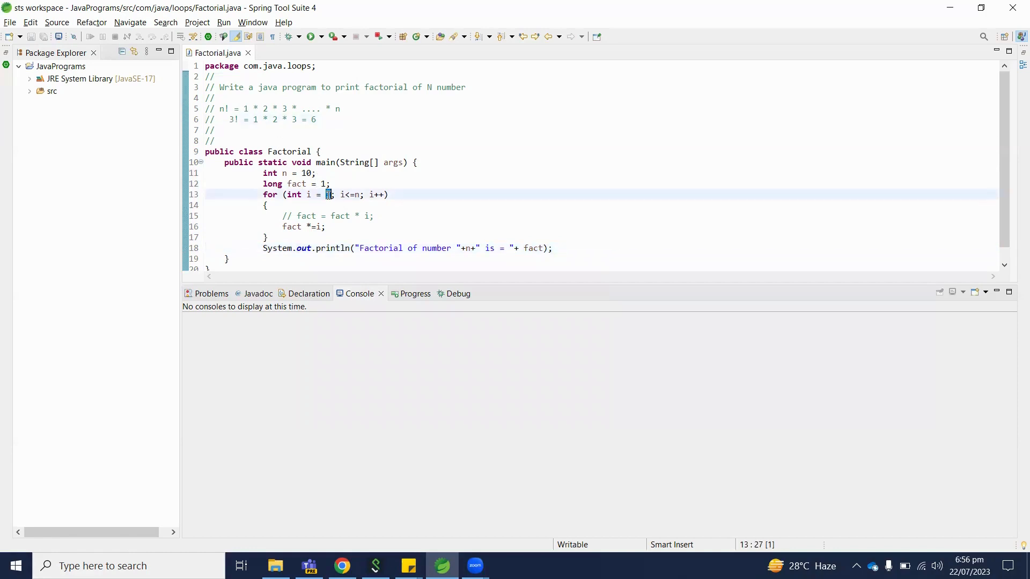
double_click(305, 216)
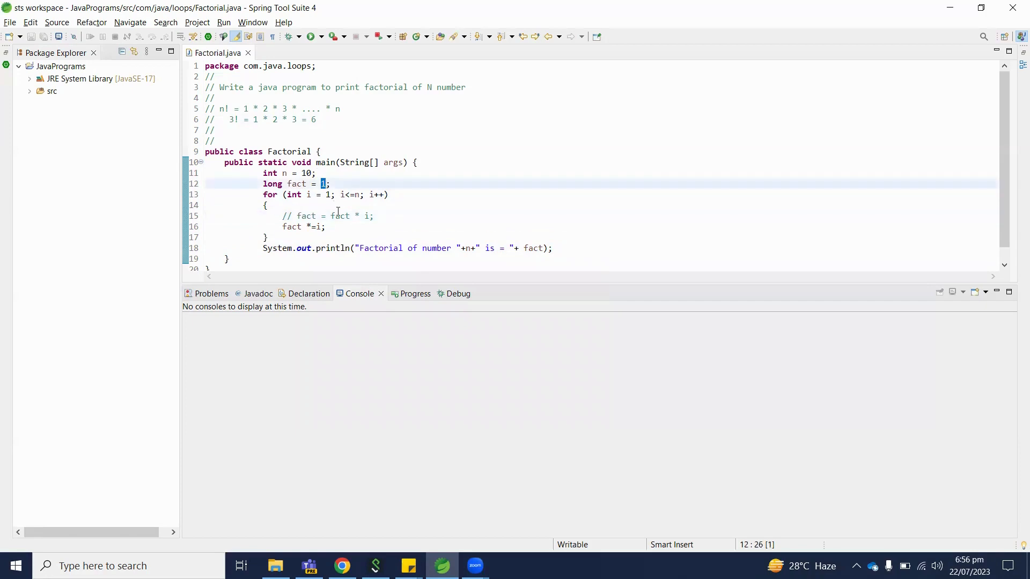
click(373, 215)
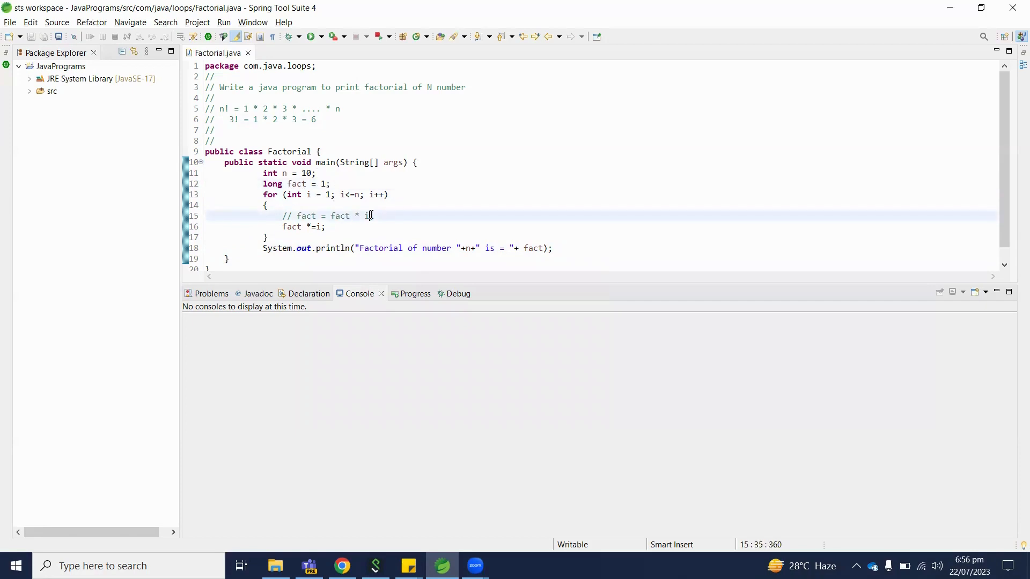
double_click(306, 215)
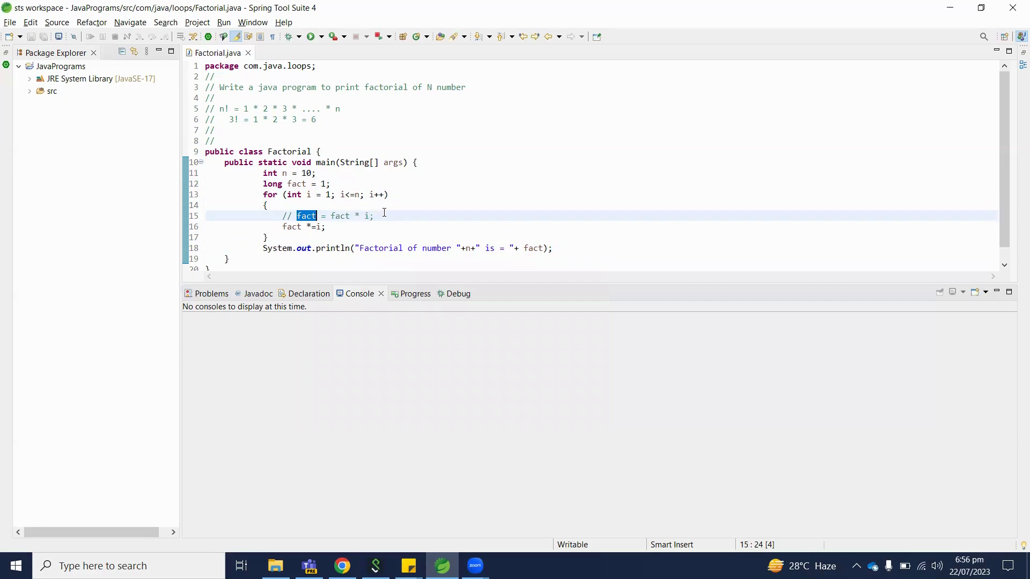
click(332, 194)
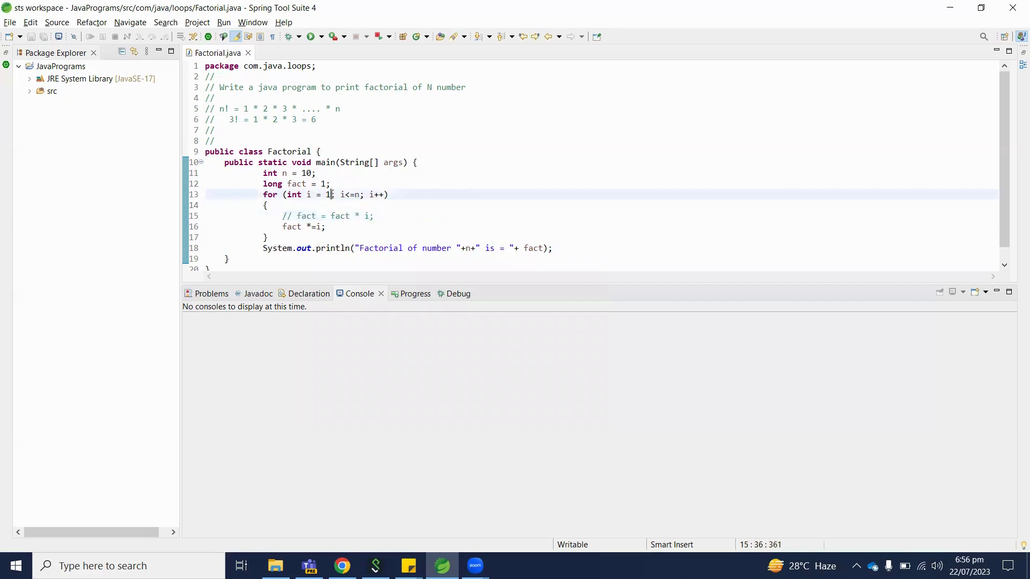
double_click(340, 216)
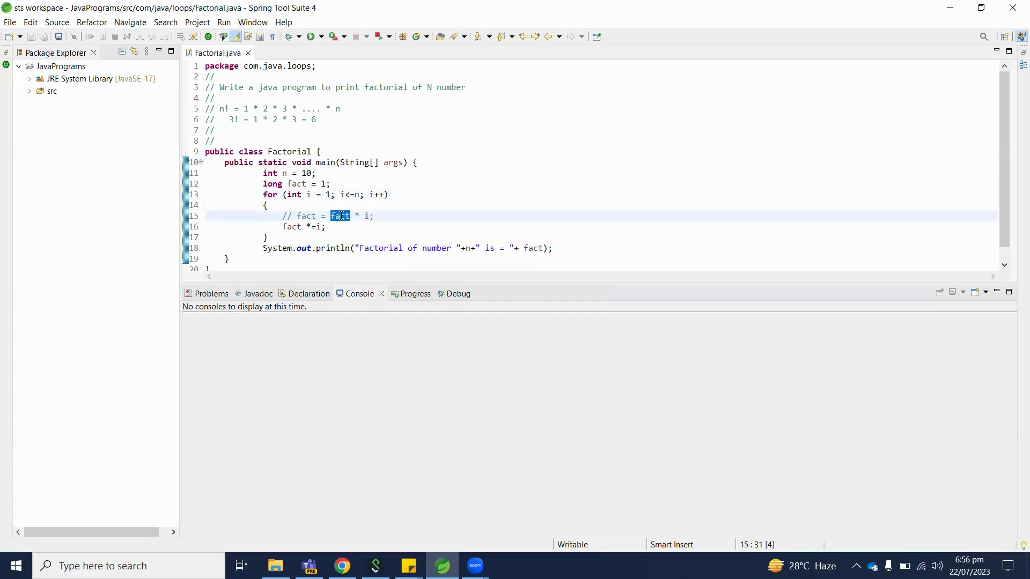
double_click(365, 215)
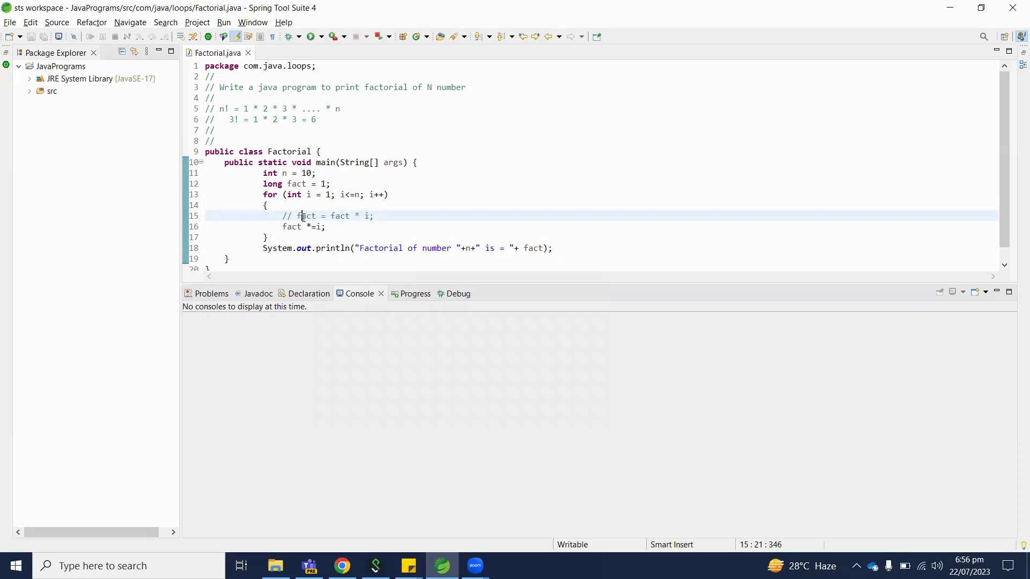
double_click(306, 216)
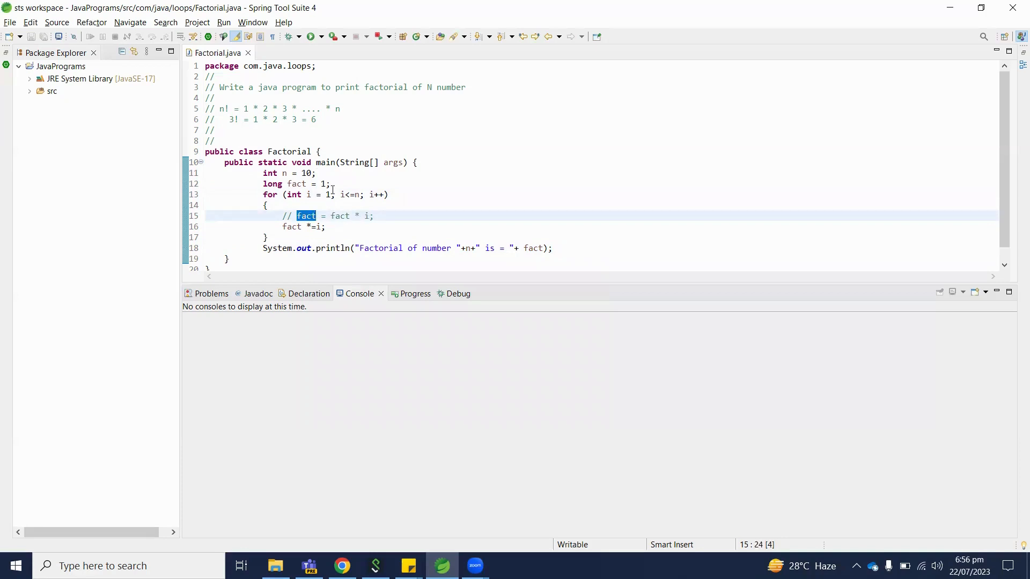
click(331, 194)
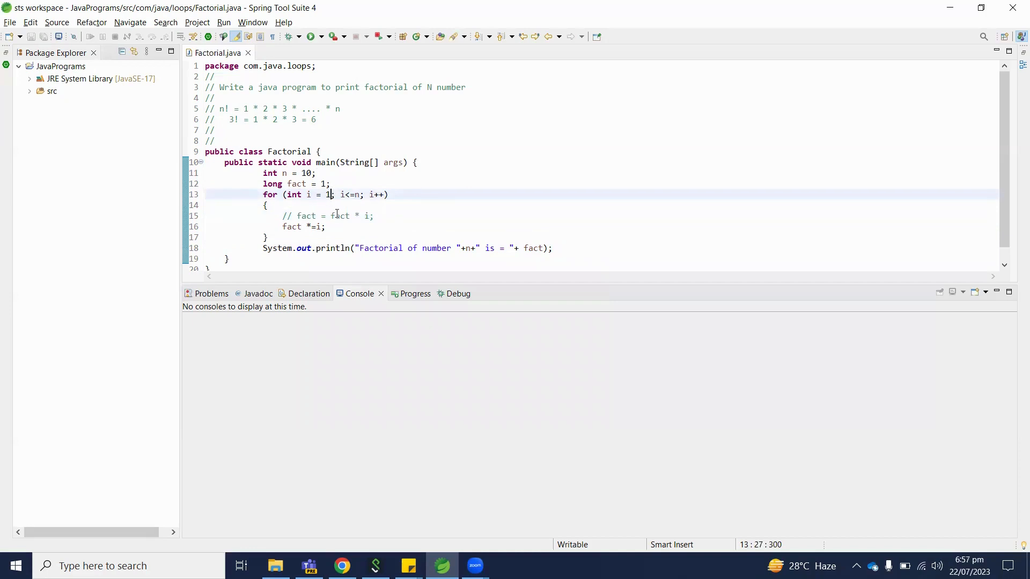
click(361, 216)
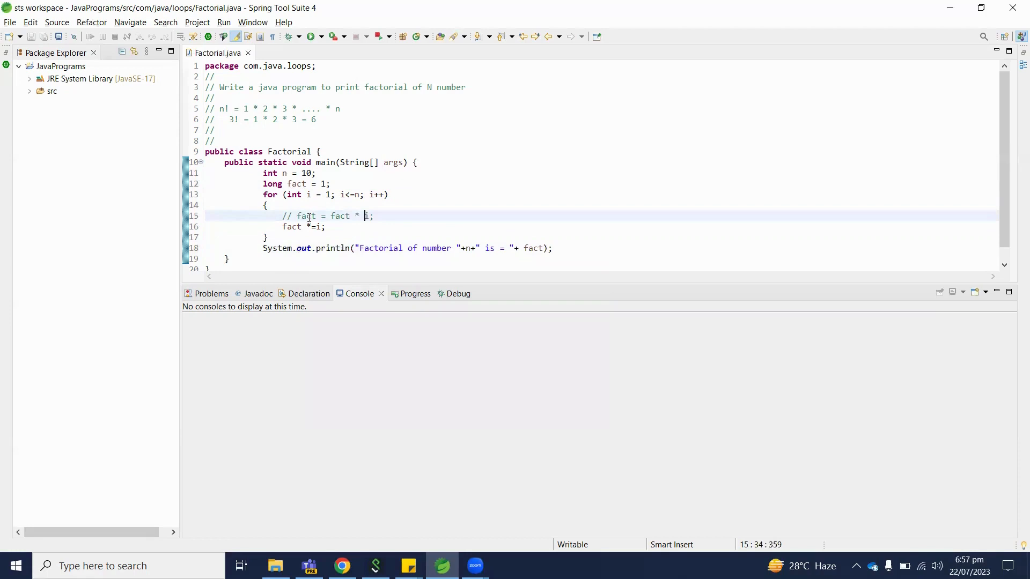
double_click(306, 216)
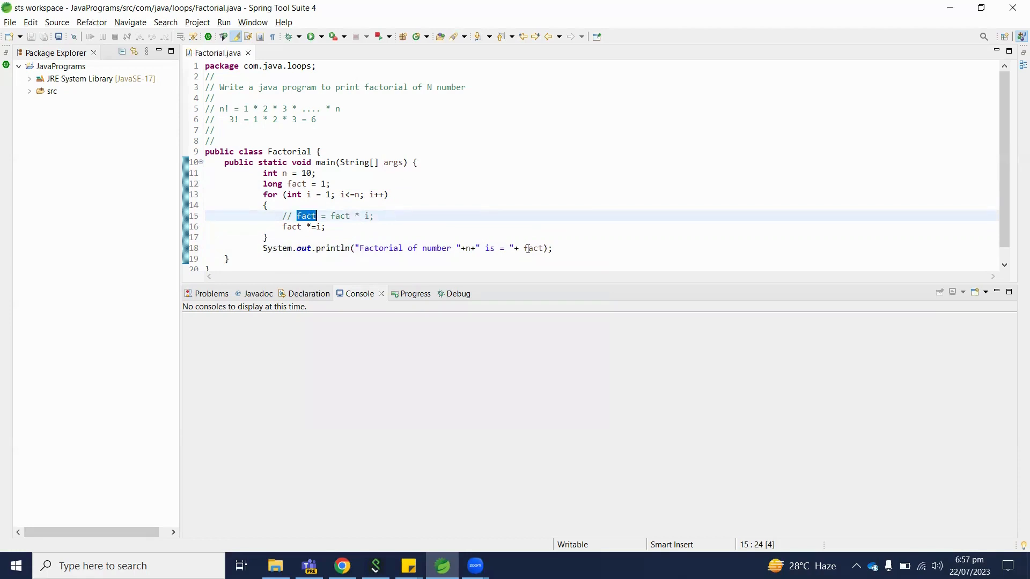
click(318, 119)
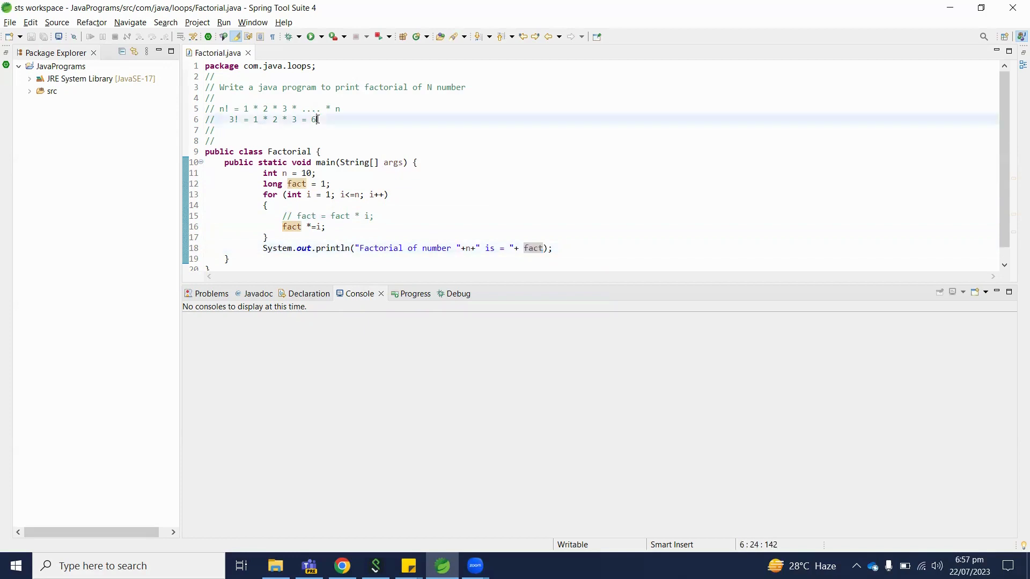
drag(315, 119, 232, 119)
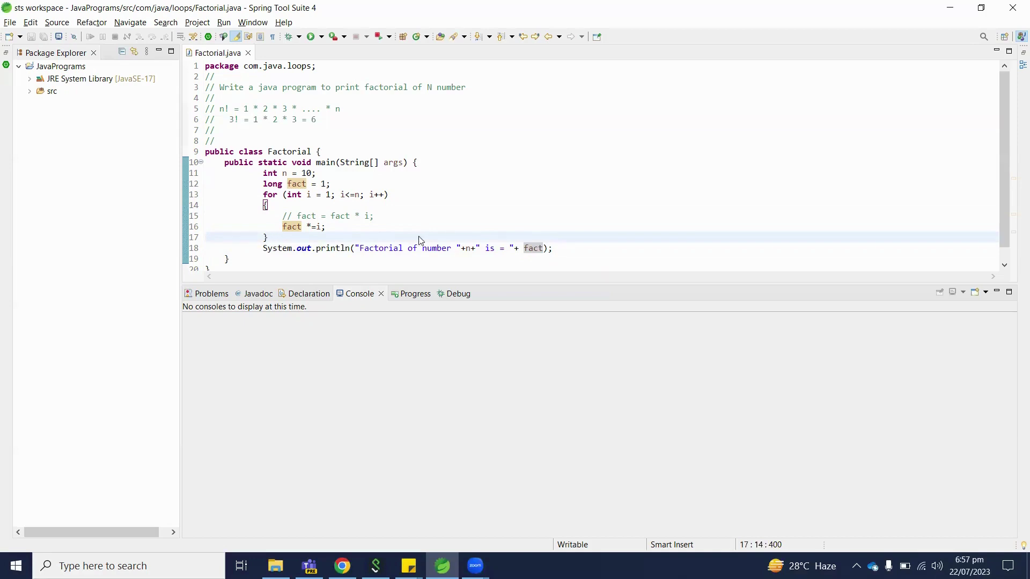
Step: Run Factorial as a Java Application; Console shows factorial of 10 is 3628800
right_click(418, 239)
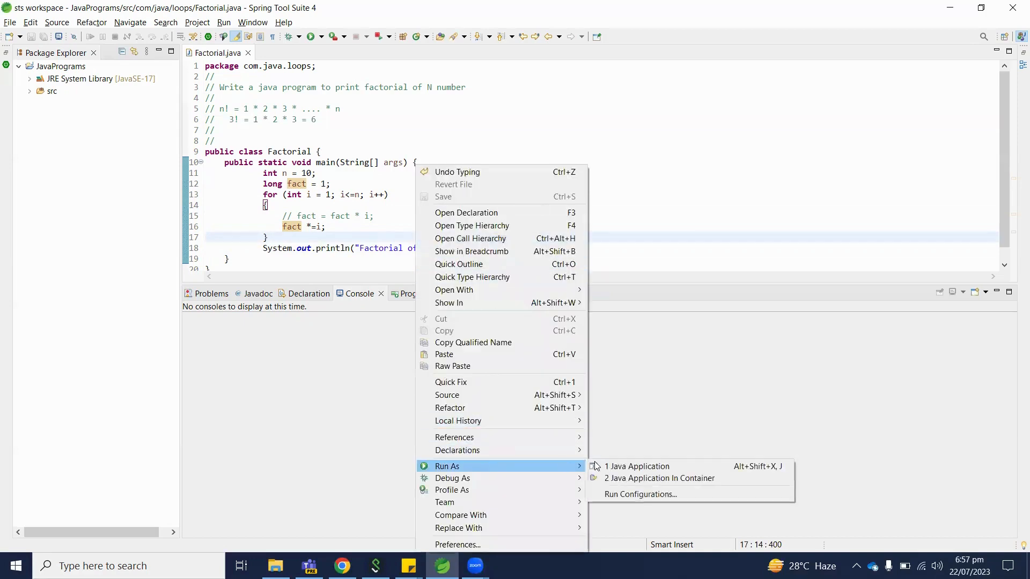
click(637, 466)
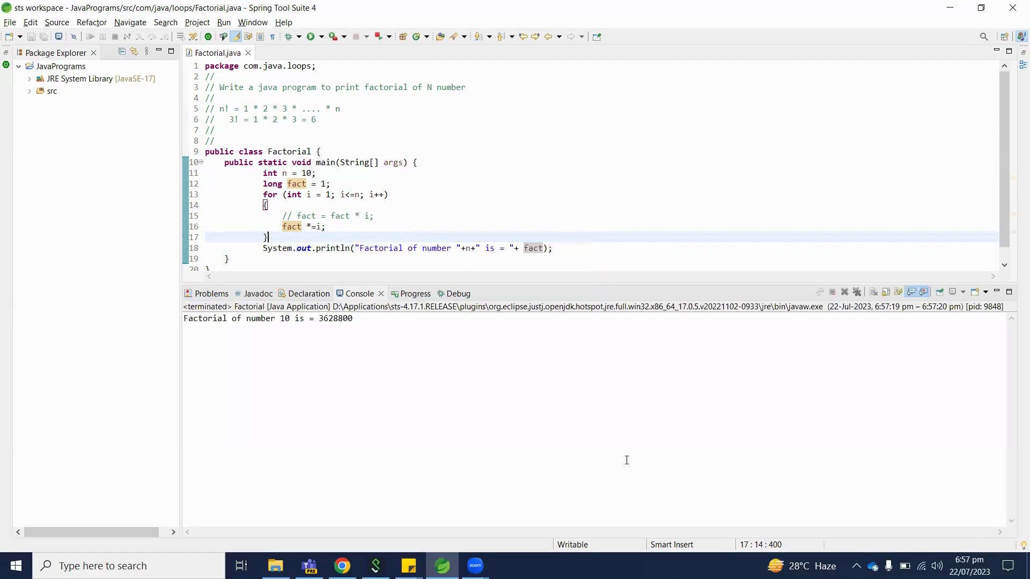
click(327, 226)
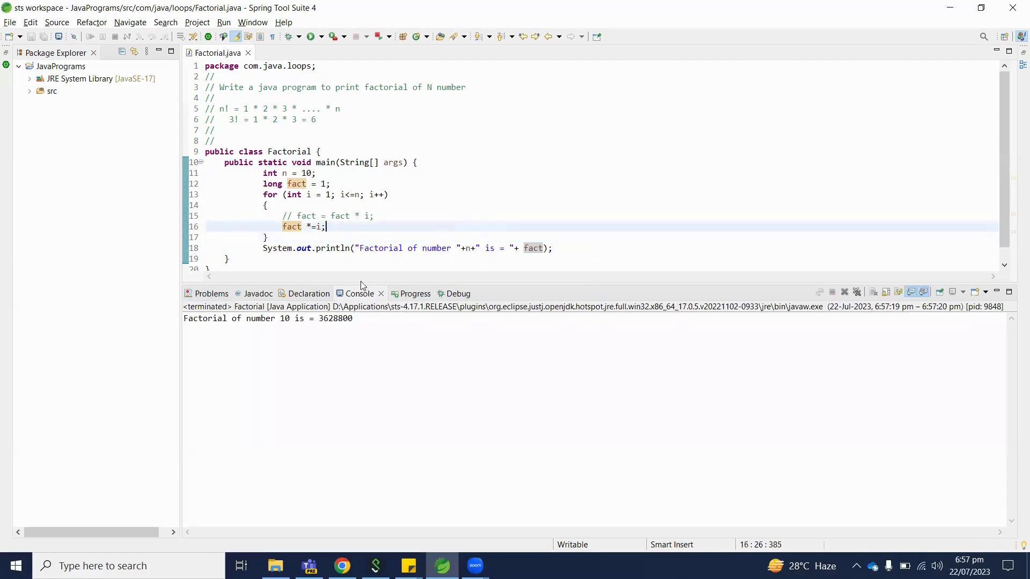
double_click(334, 319)
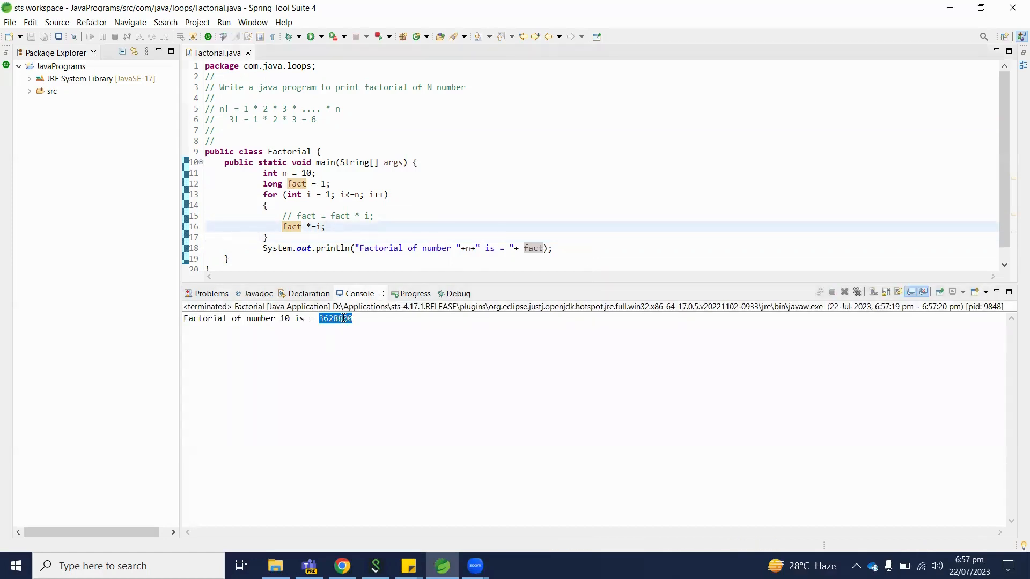
double_click(305, 173)
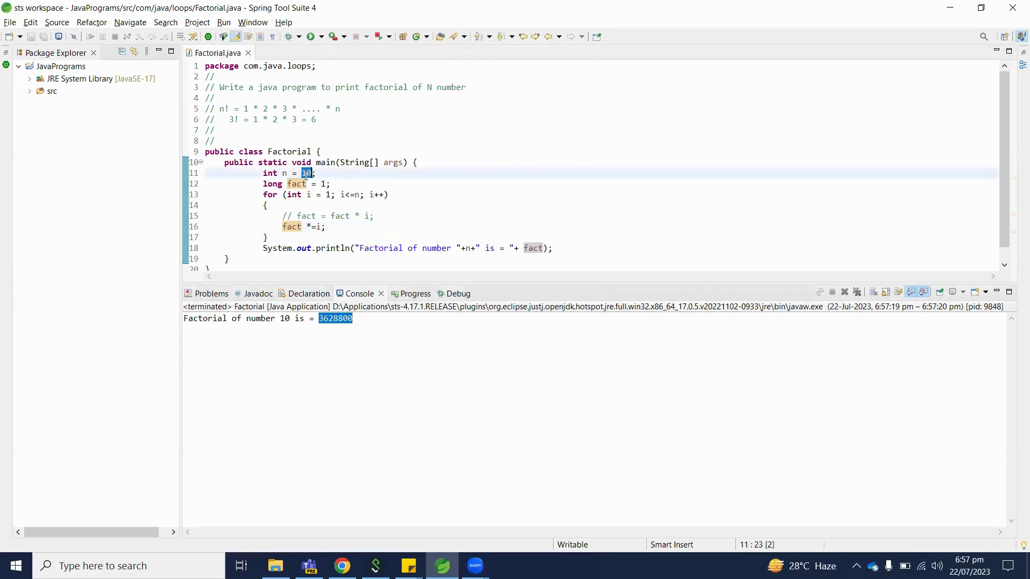
Step: Change n to 3 and rerun; Console shows Factorial of number 3 is = 6
text(3)
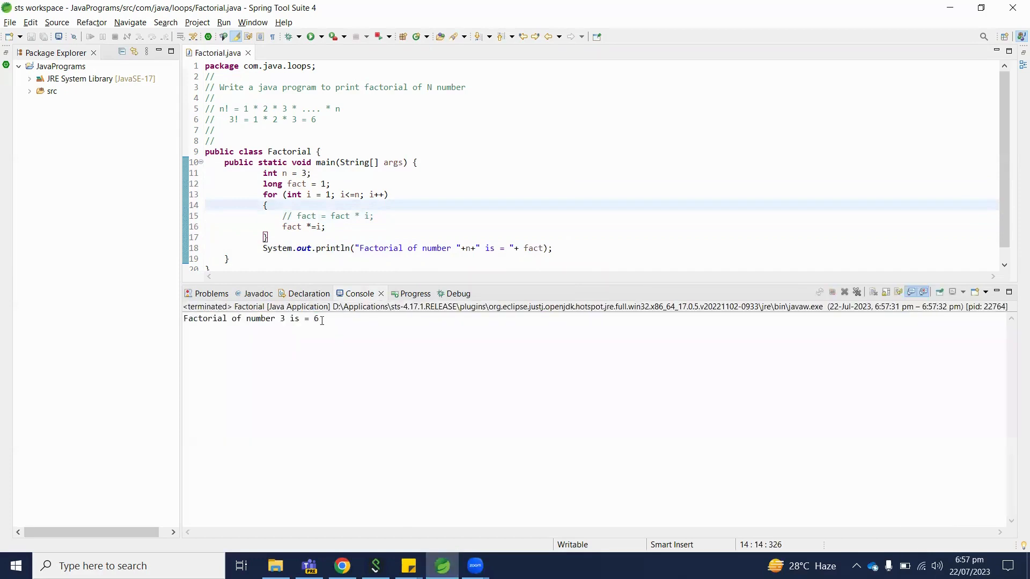
drag(247, 109, 315, 120)
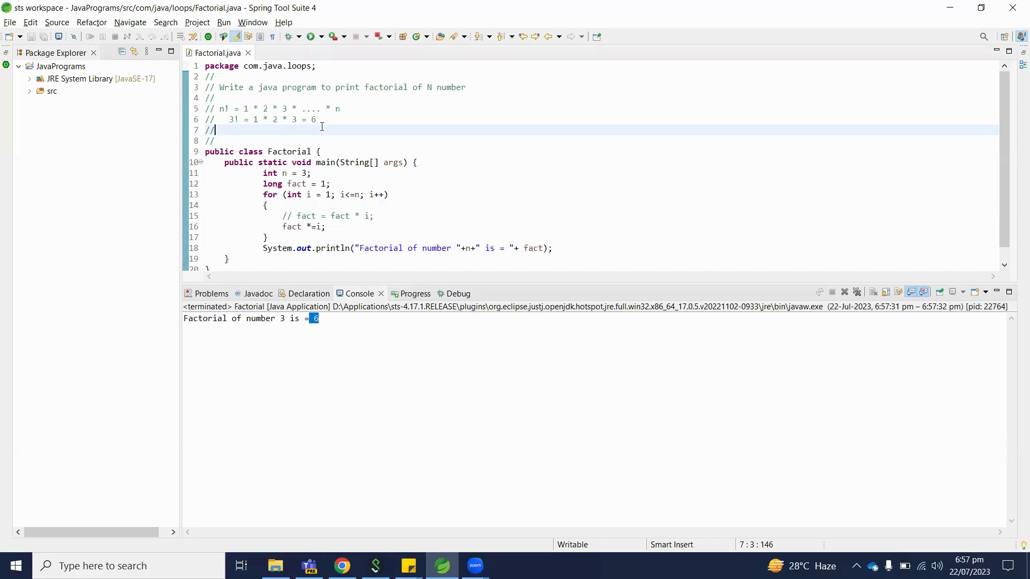
mouse_move(528, 316)
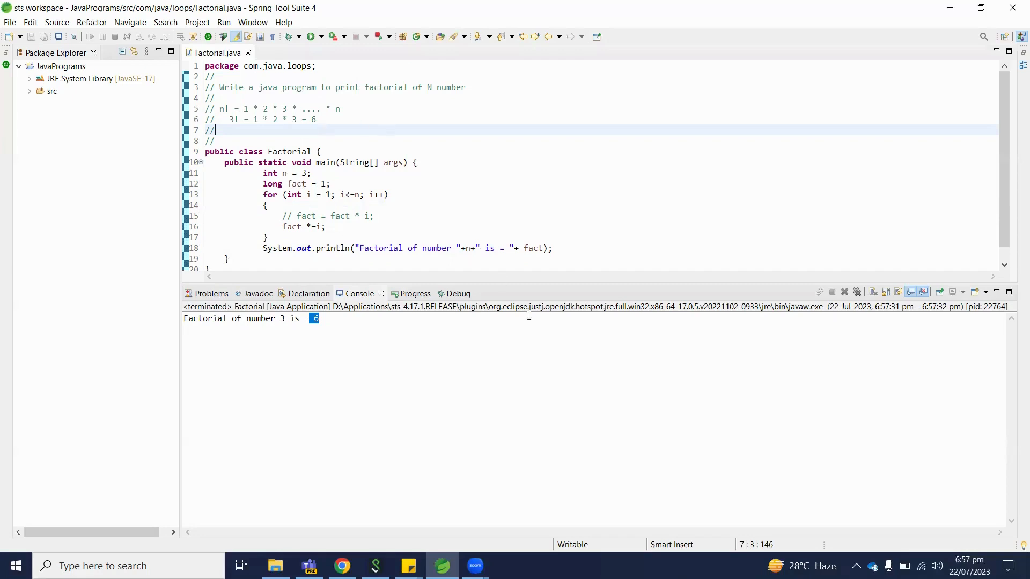